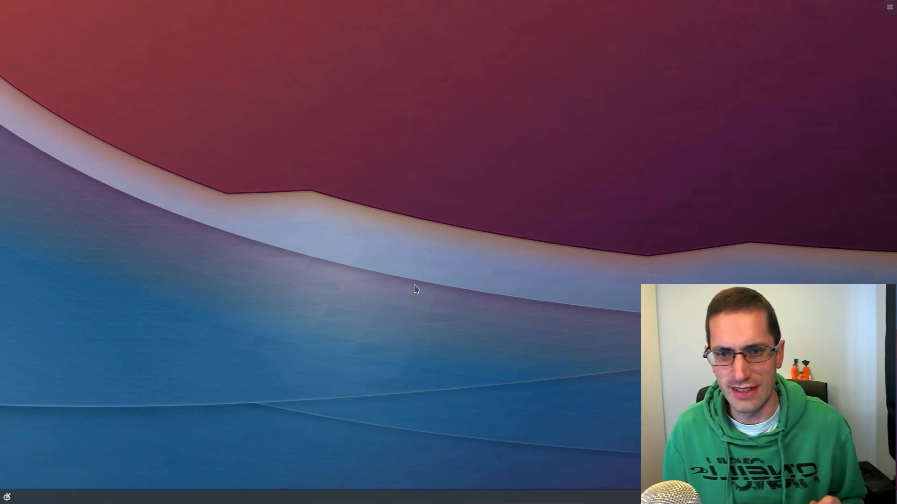
Step: Open the Kubuntu Backports team page on Launchpad in Firefox
click(7, 497)
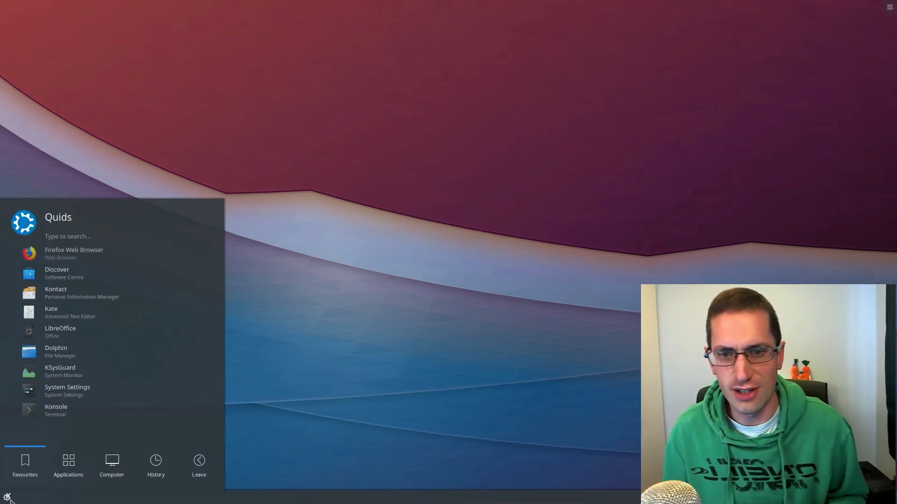
click(74, 250)
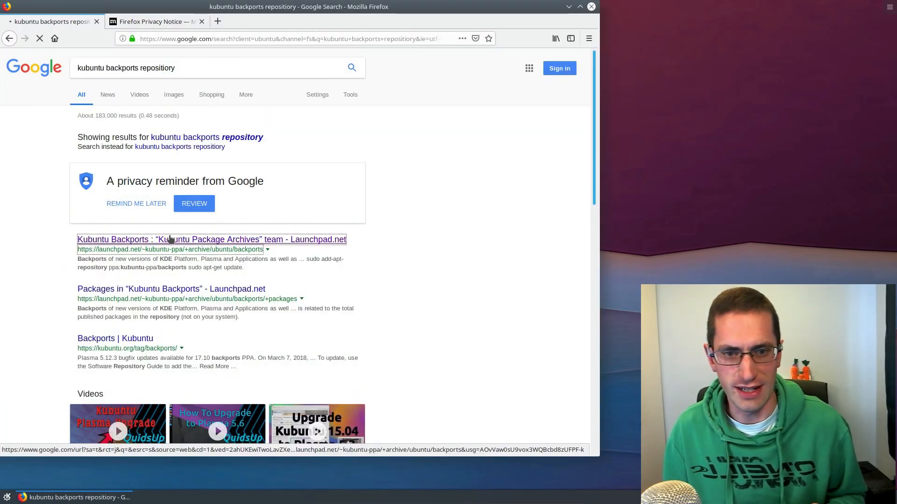
click(211, 239)
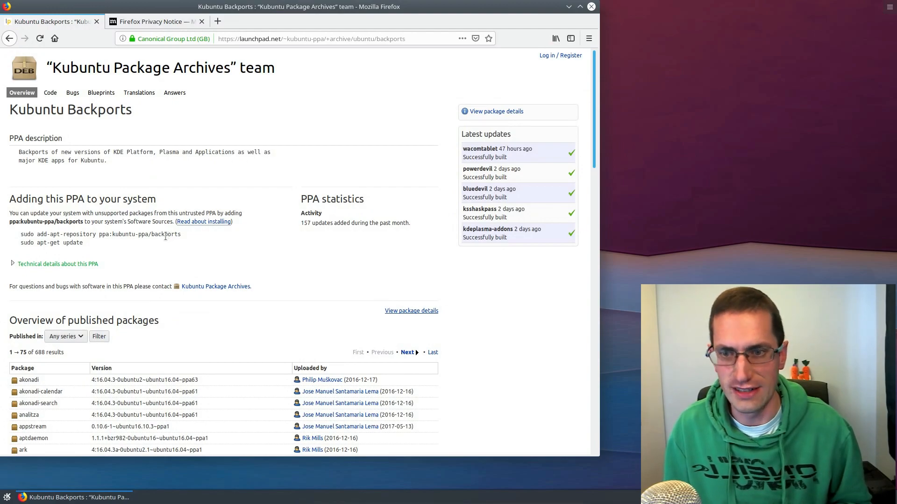
Step: Filter published packages to the Cosmic series, scroll the 124 results, and close Firefox
click(66, 310)
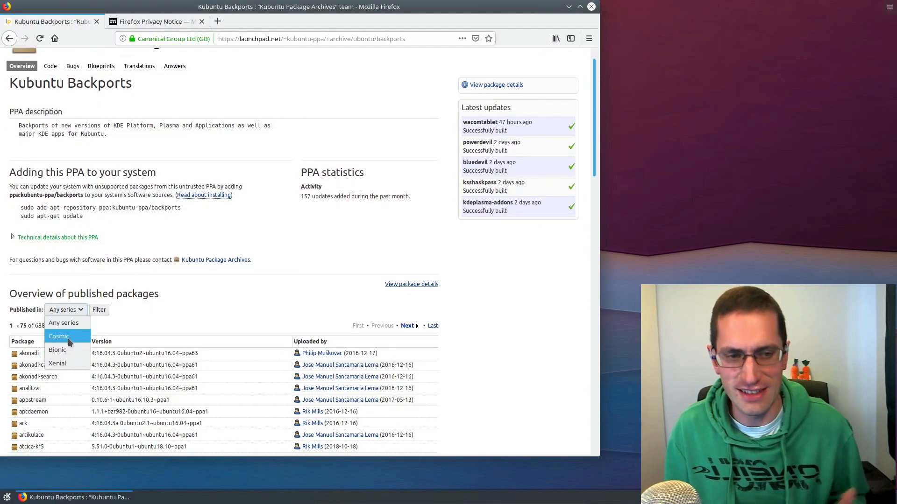
click(58, 336)
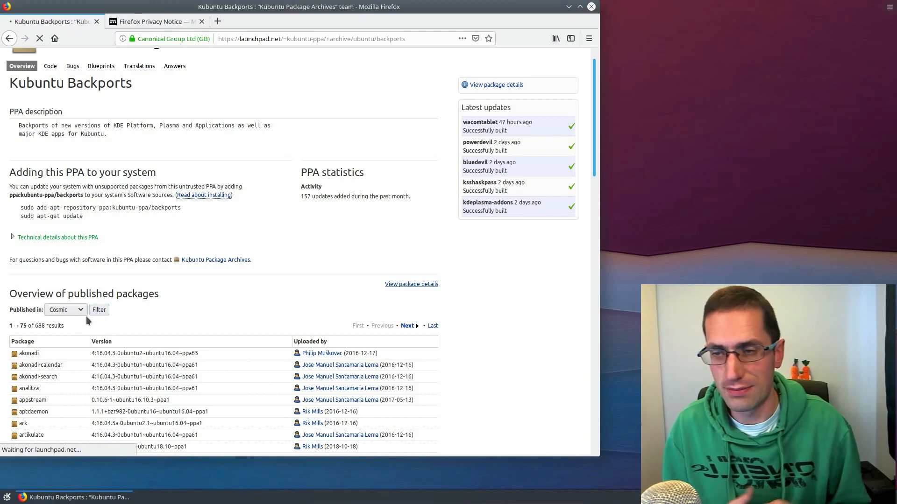
click(98, 310)
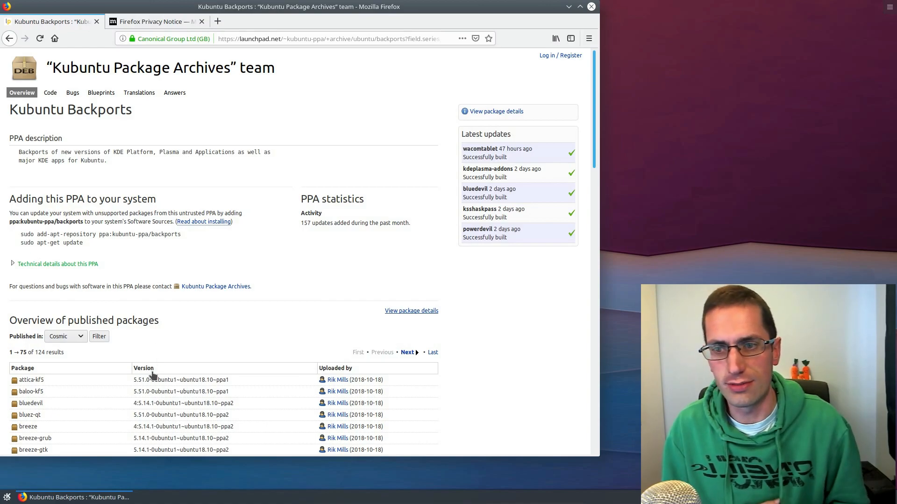
scroll(down, 3)
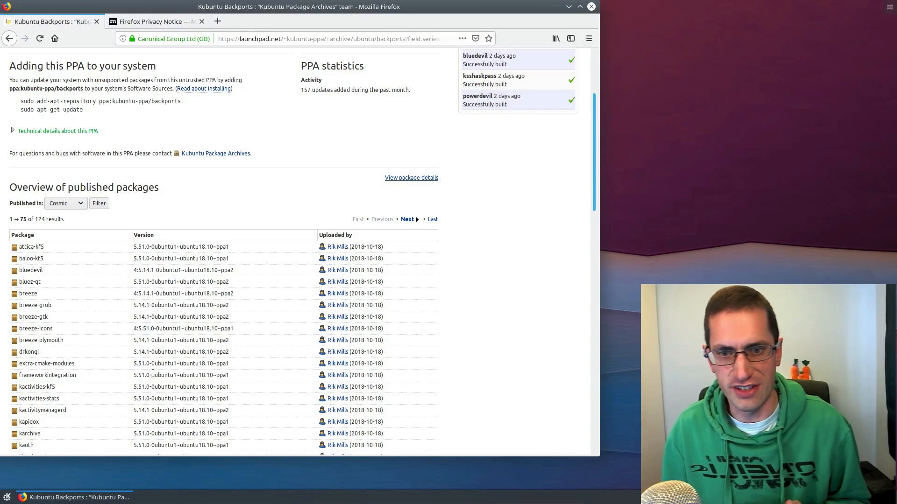
scroll(down, 3)
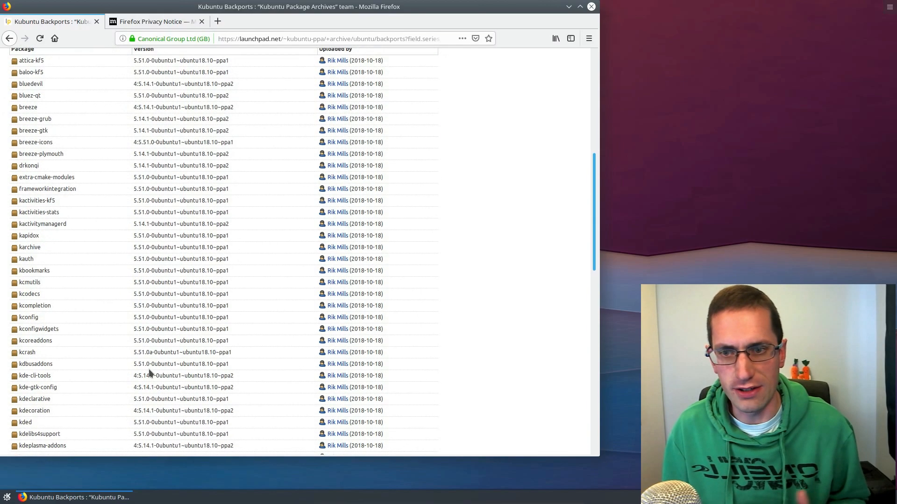
scroll(down, 3)
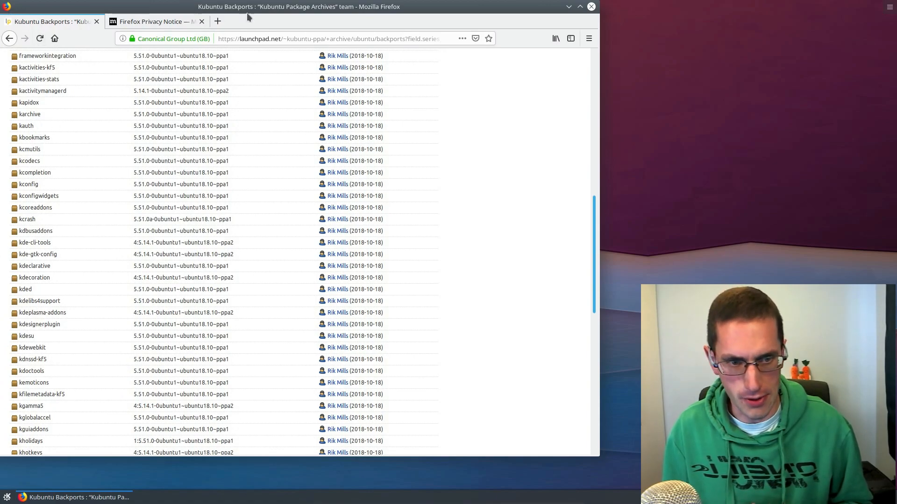
click(591, 6)
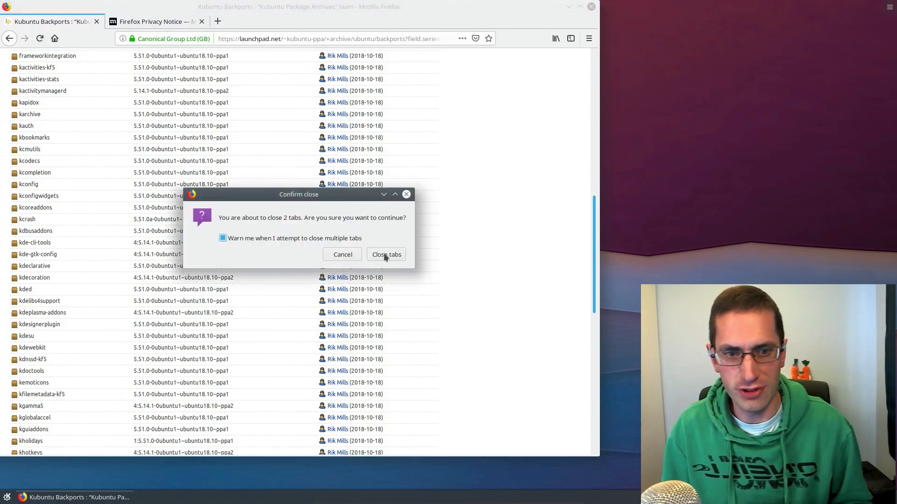
Step: Close both browser tabs, then run uname -a and free -m in Konsole
click(386, 254)
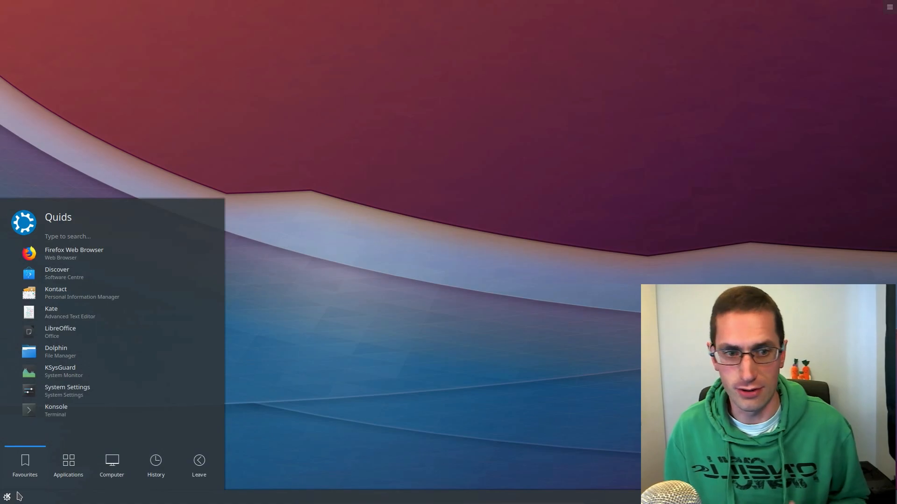
click(56, 410)
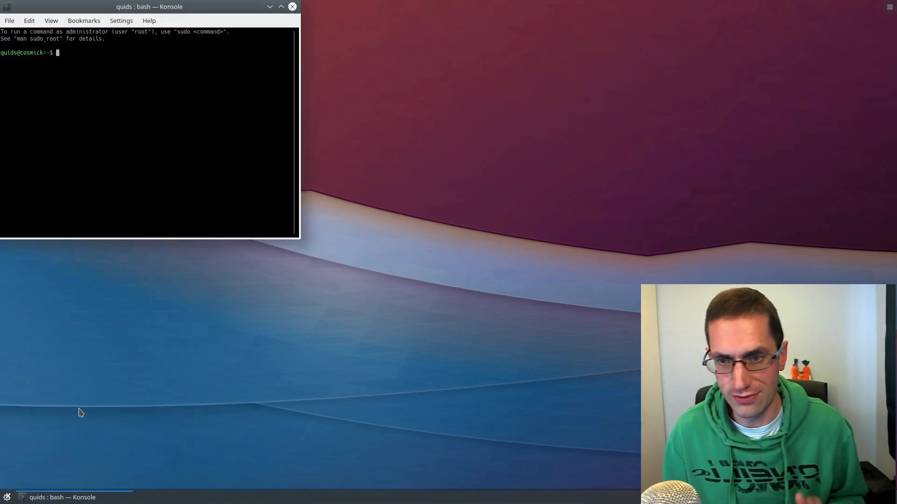
text(uname)
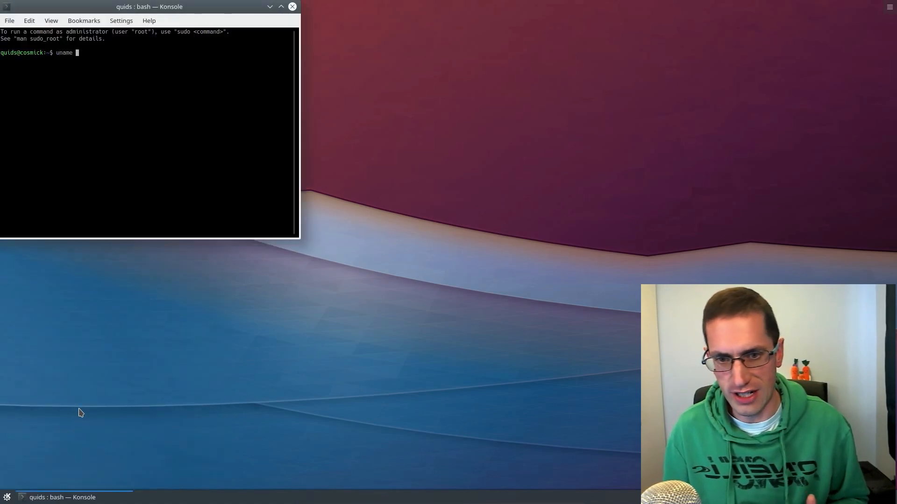
key(Return)
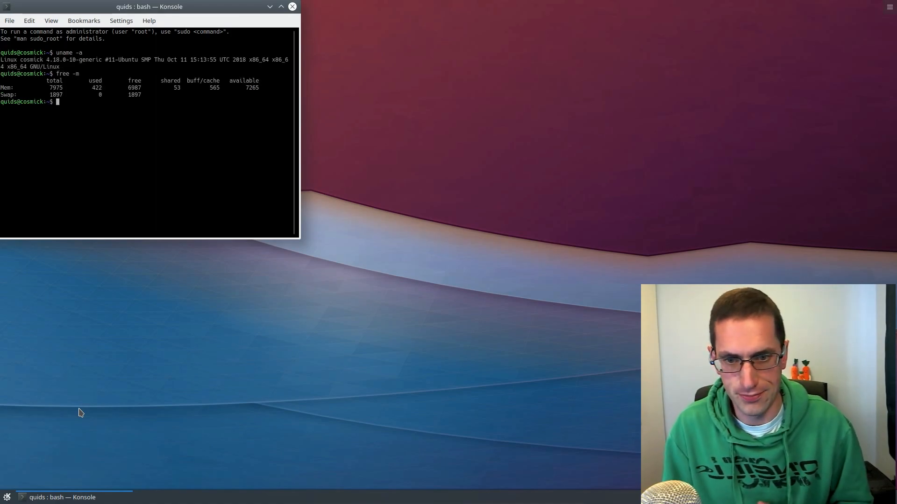
key(Return)
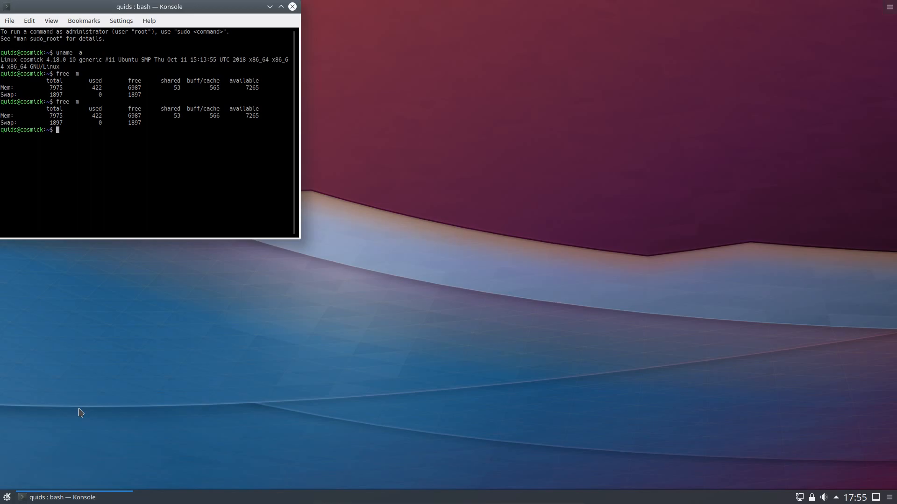
mouse_move(115, 337)
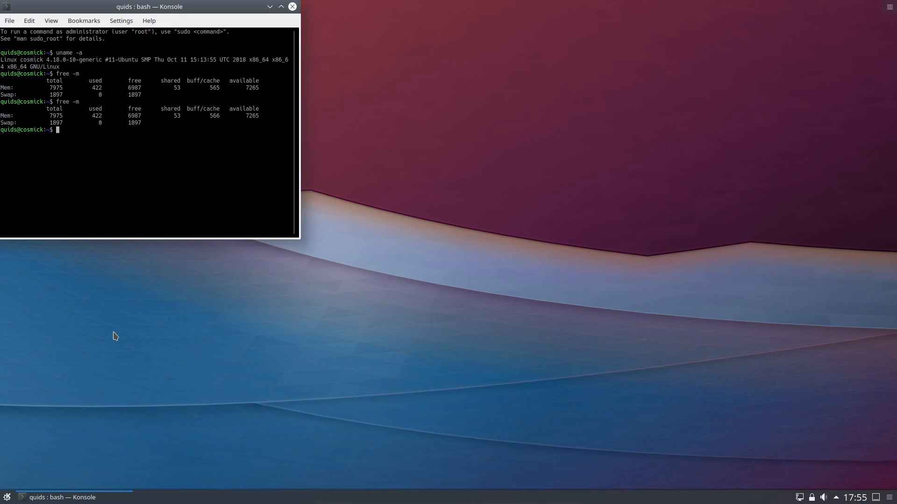
mouse_move(196, 299)
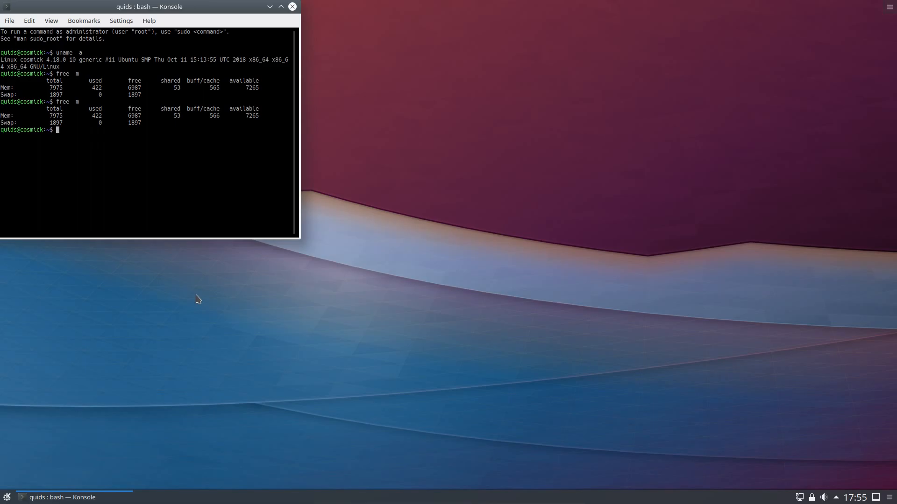
mouse_move(292, 6)
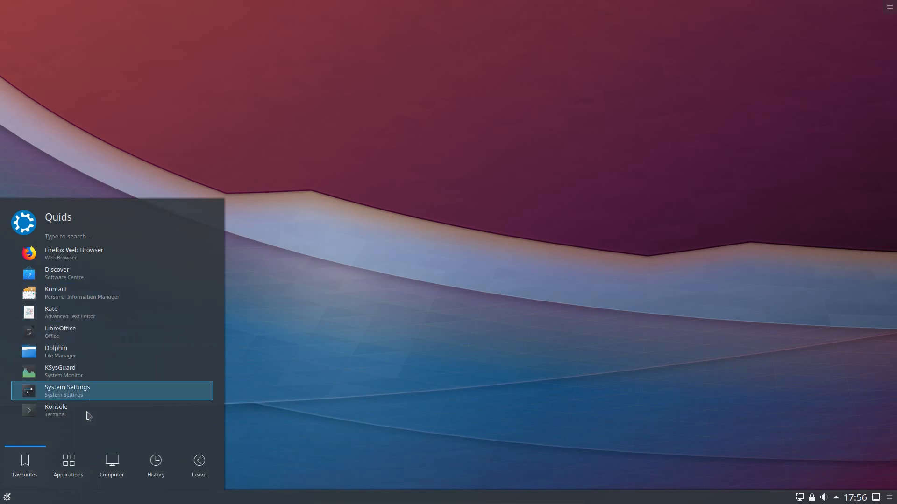
Step: Switch the launcher to the cascading Application Menu and open its Office submenu
click(67, 463)
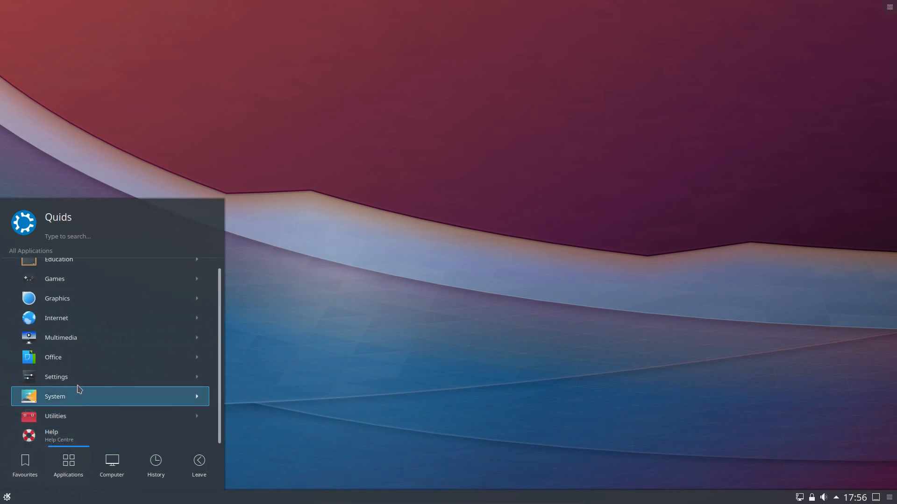
mouse_move(297, 299)
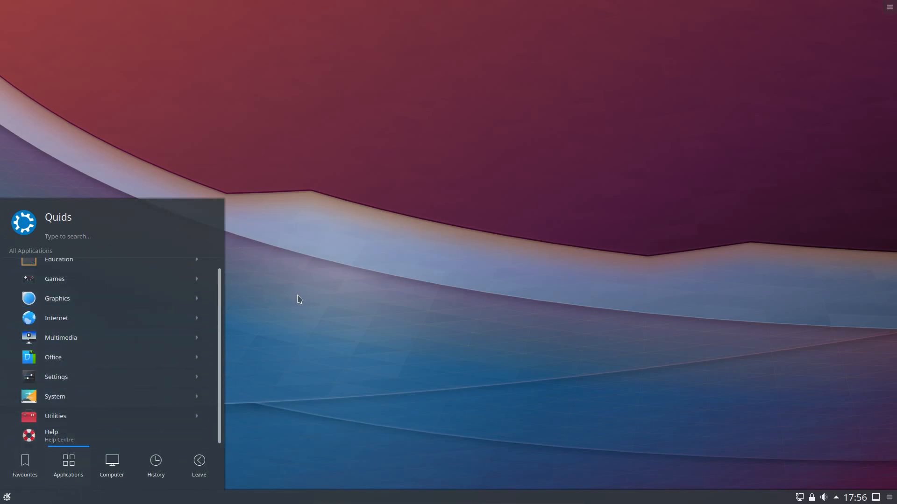
click(8, 496)
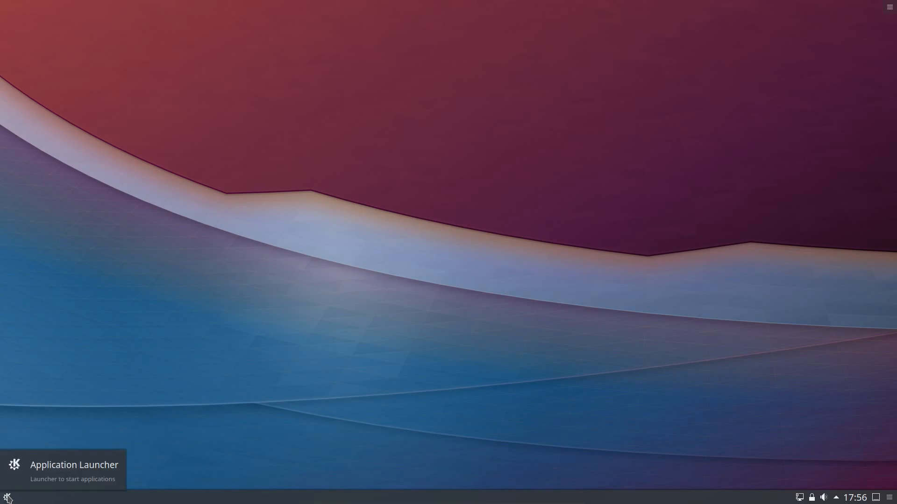
mouse_move(34, 476)
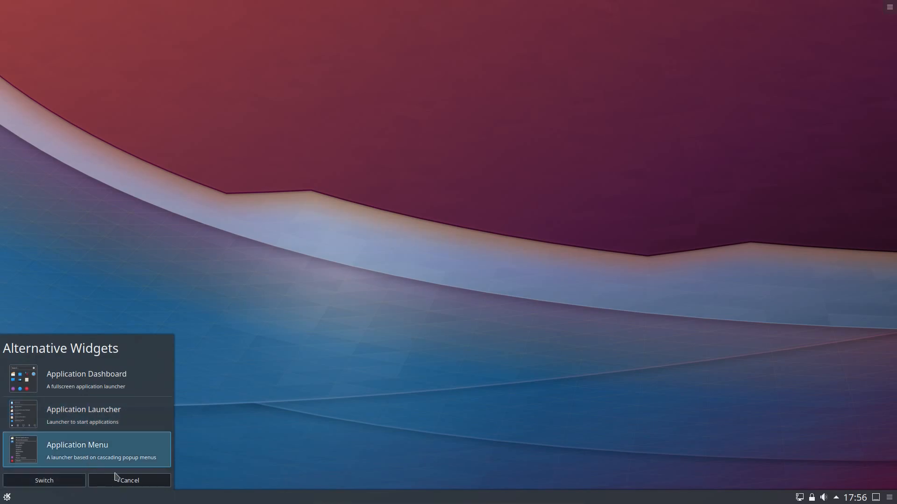
click(129, 481)
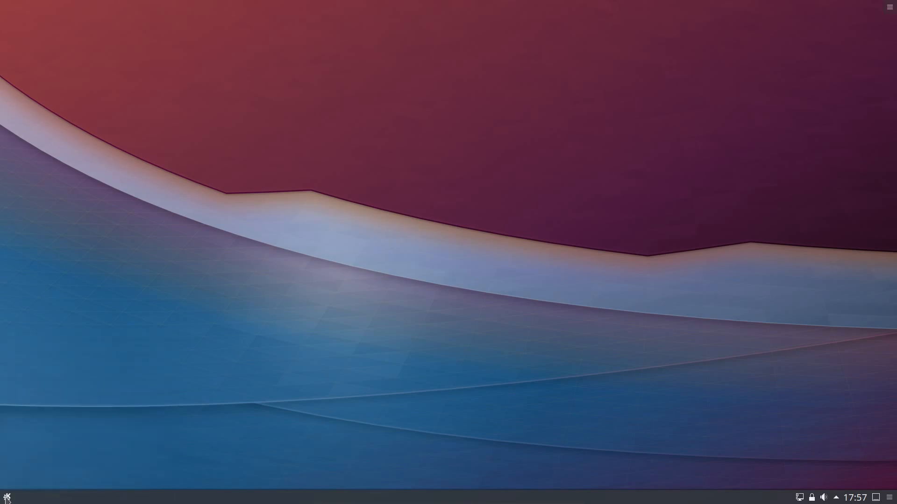
click(8, 497)
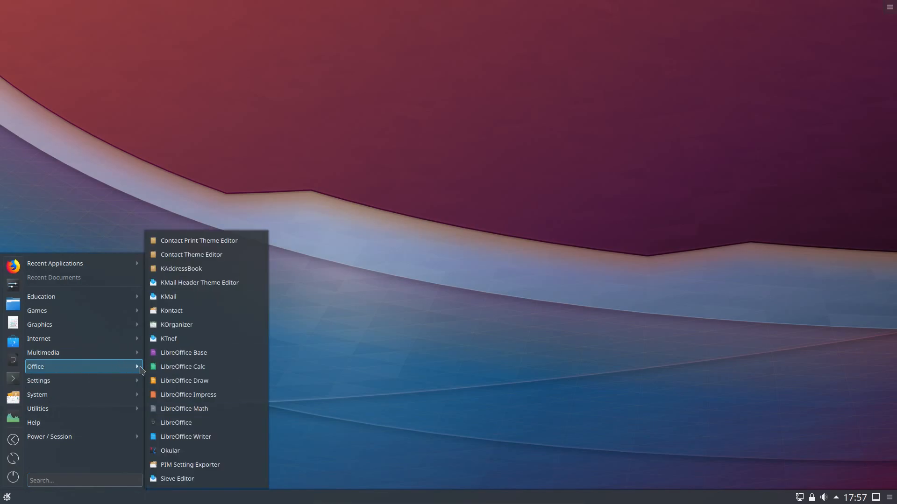
mouse_move(205, 325)
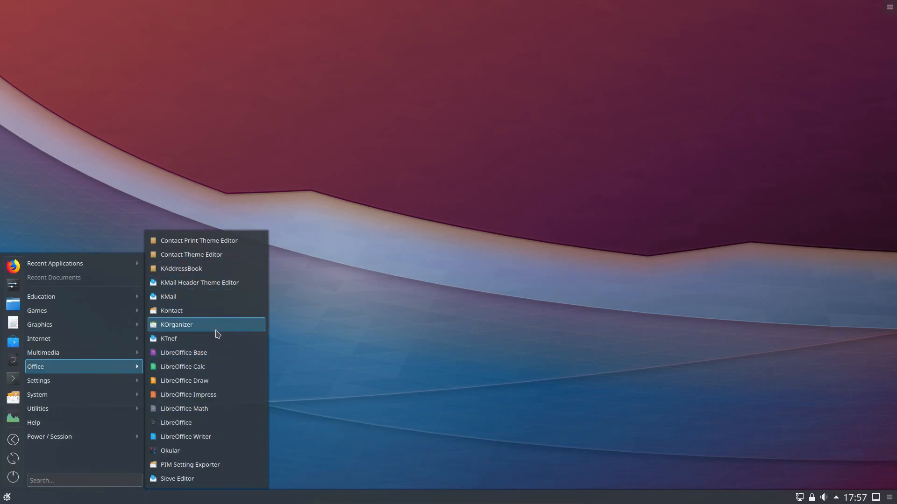
mouse_move(212, 338)
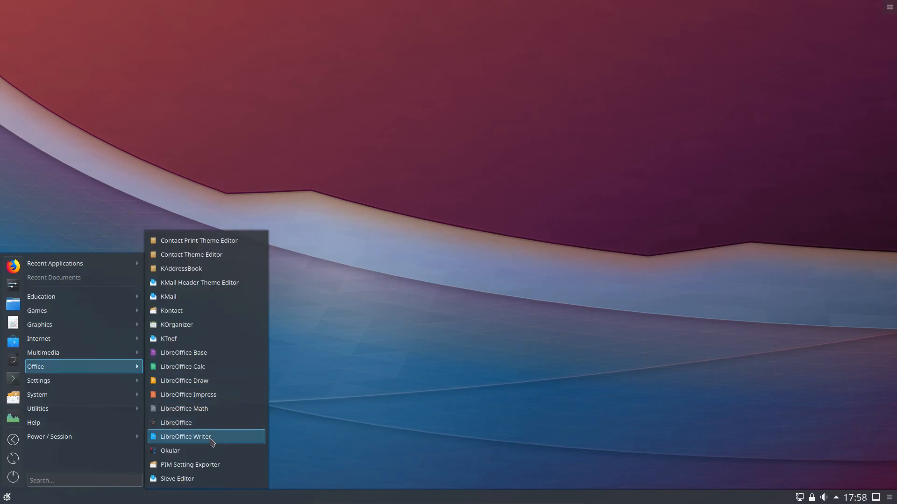
Step: Launch LibreOffice Writer, then close both Untitled 2 and Untitled 1 documents
click(185, 436)
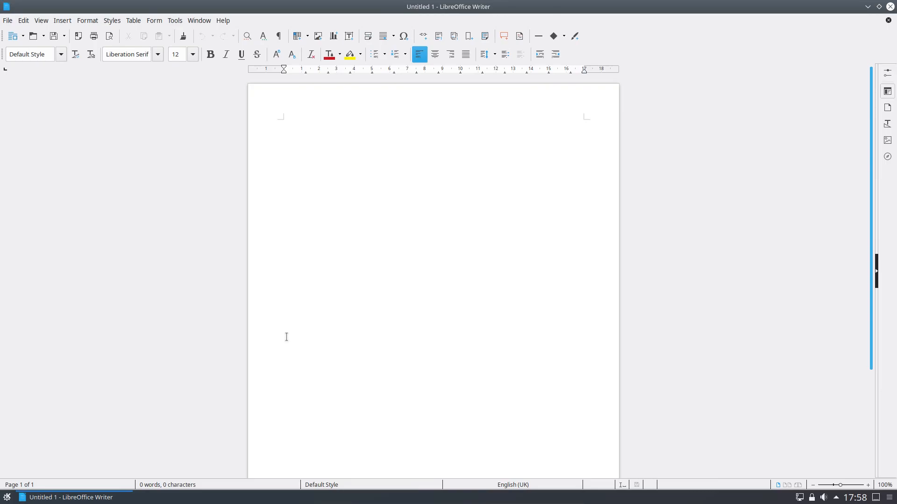
click(8, 20)
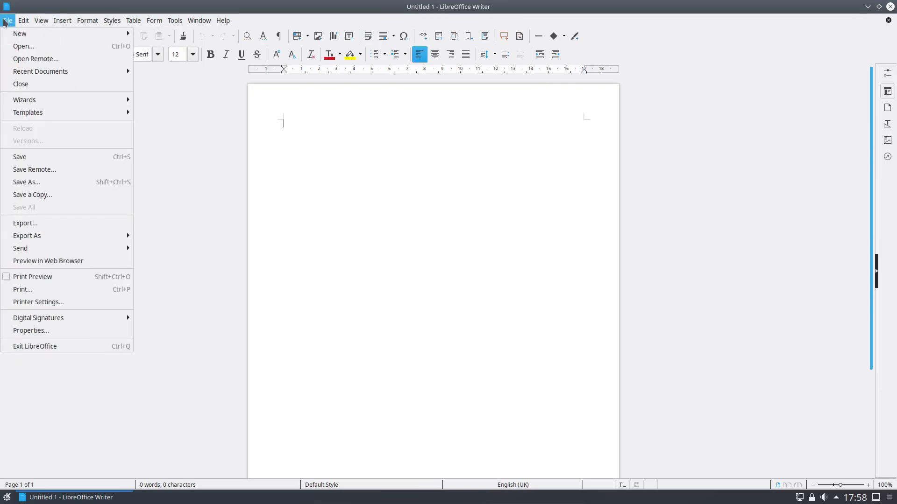
click(222, 20)
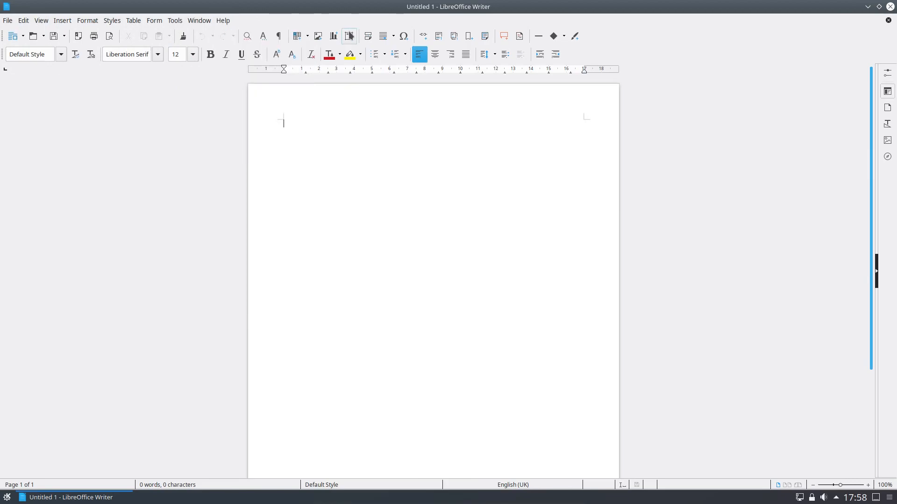
click(348, 36)
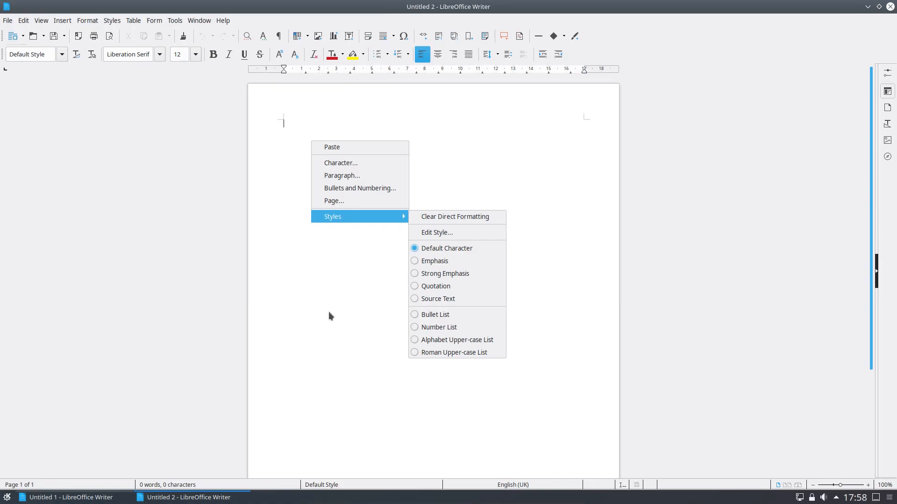
click(179, 278)
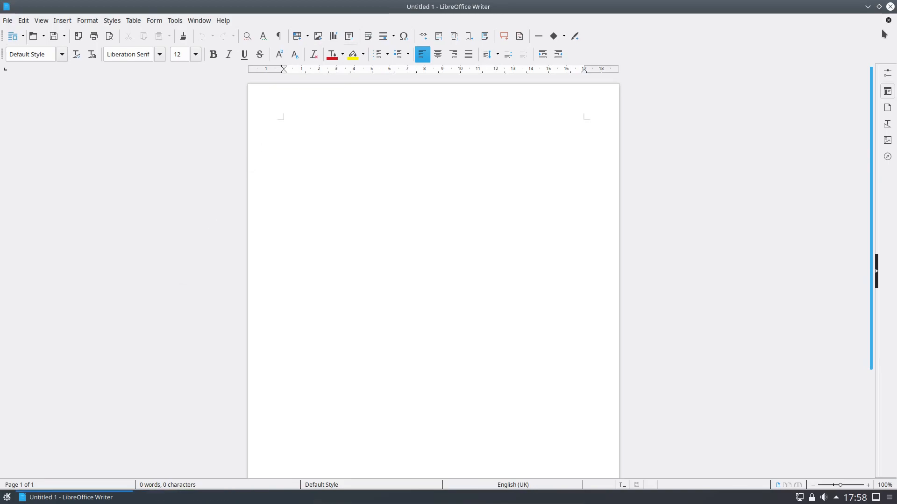
click(883, 6)
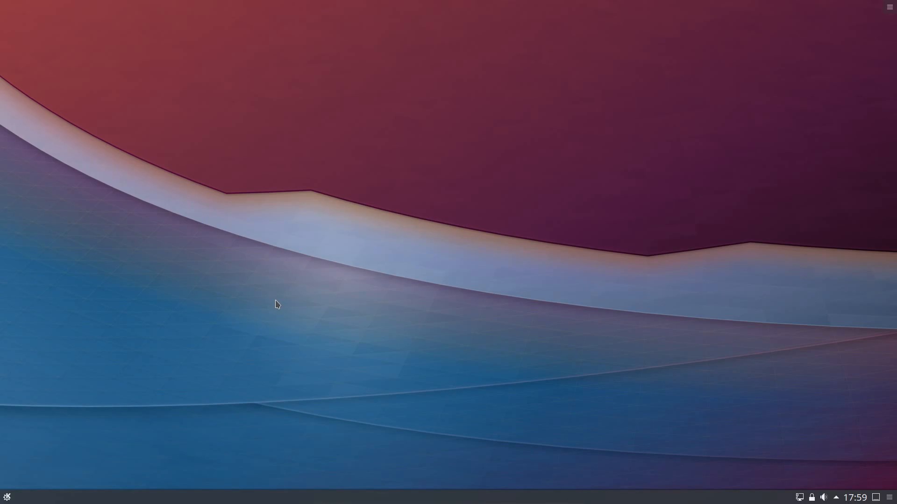
mouse_move(7, 497)
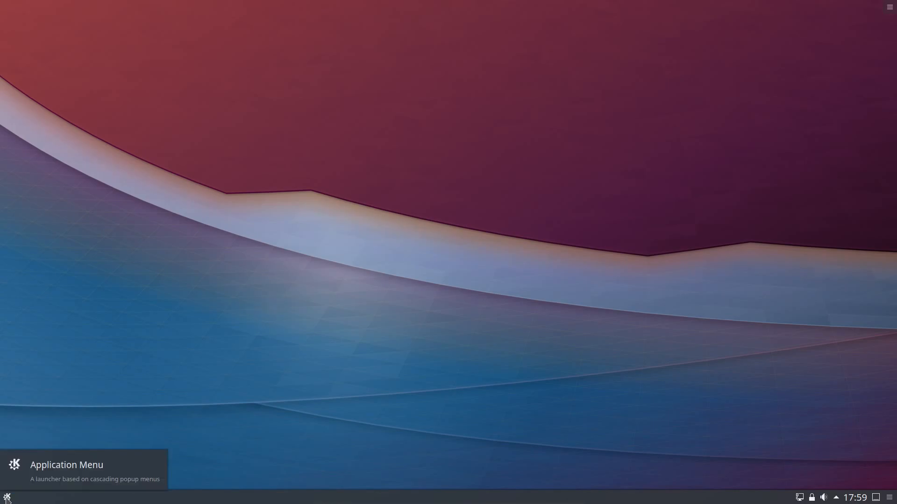
Step: Start Dolphin from a 'dol' menu search, close it, and open the shutdown dialog
click(7, 496)
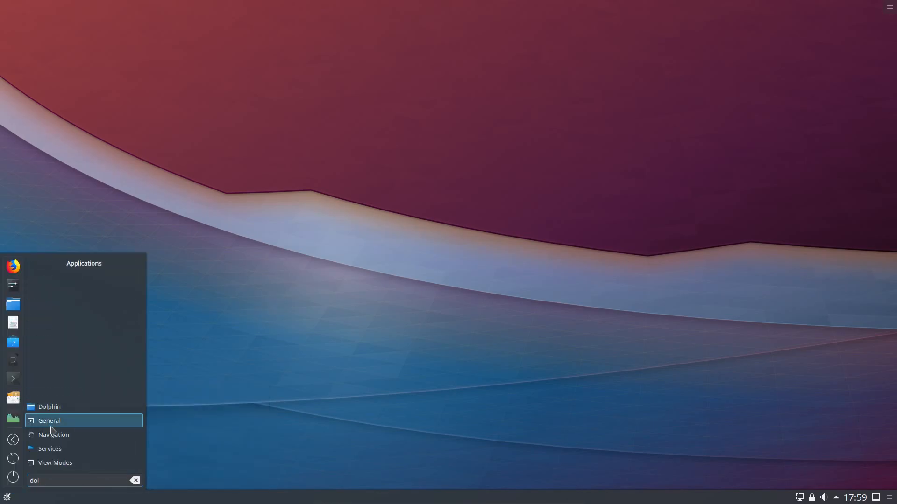
click(49, 407)
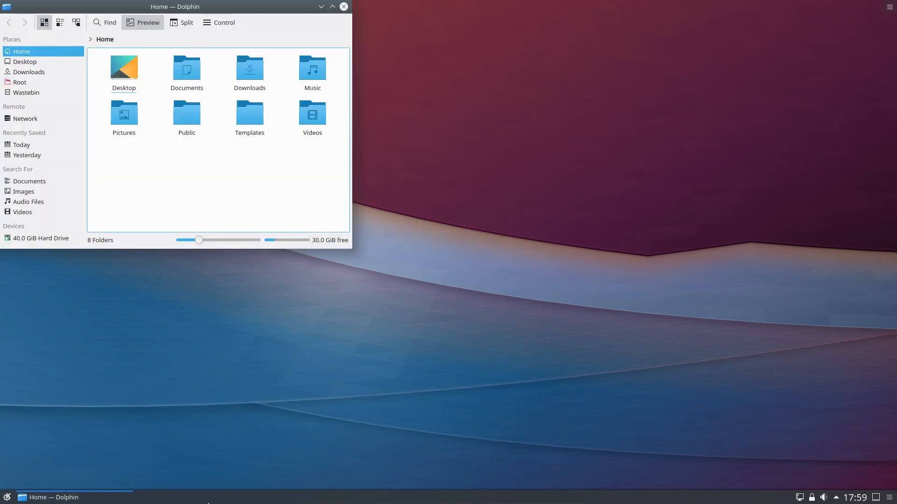
click(343, 6)
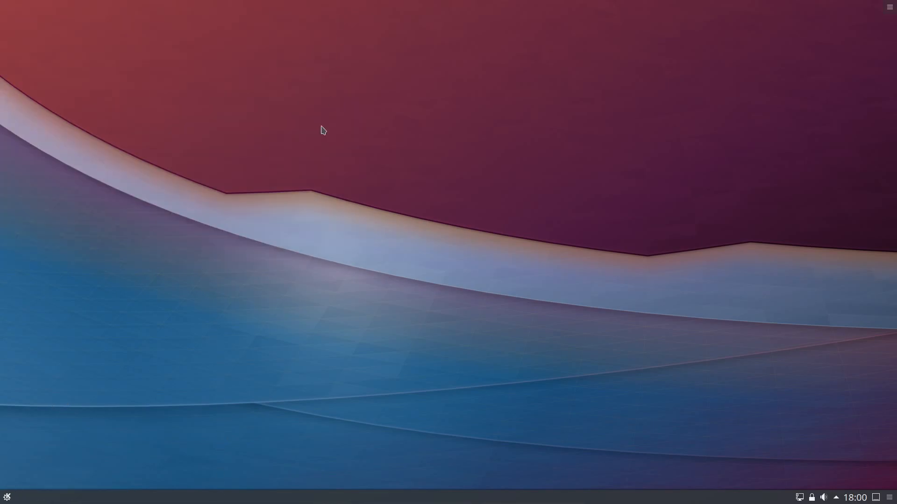
click(7, 497)
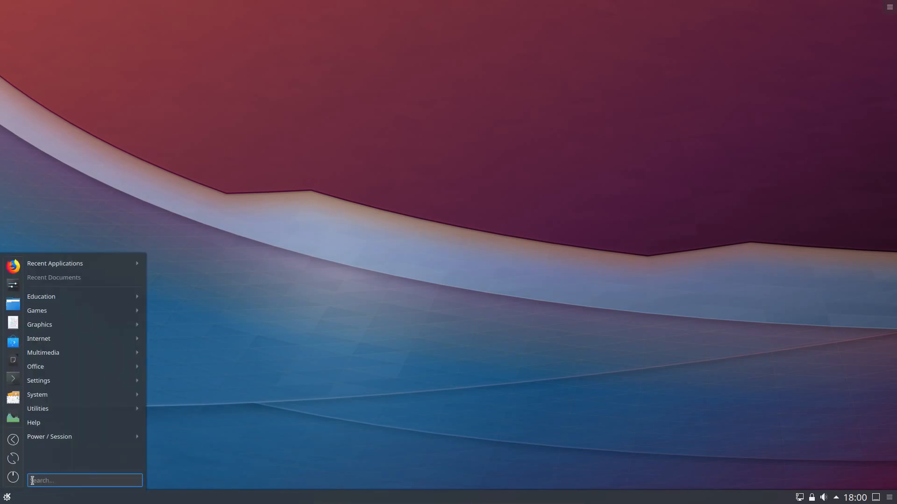
click(49, 437)
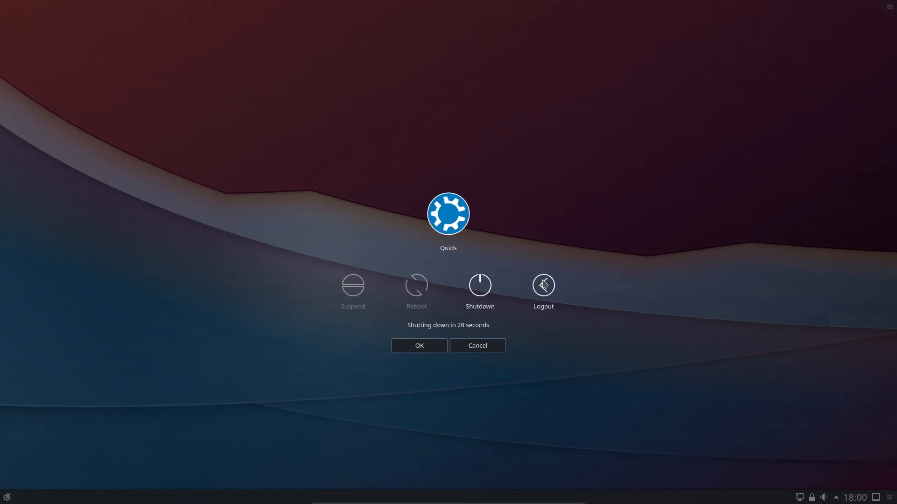
Step: Cancel shutdown, then unlock the locked screen by typing the password on the virtual keyboard
click(477, 345)
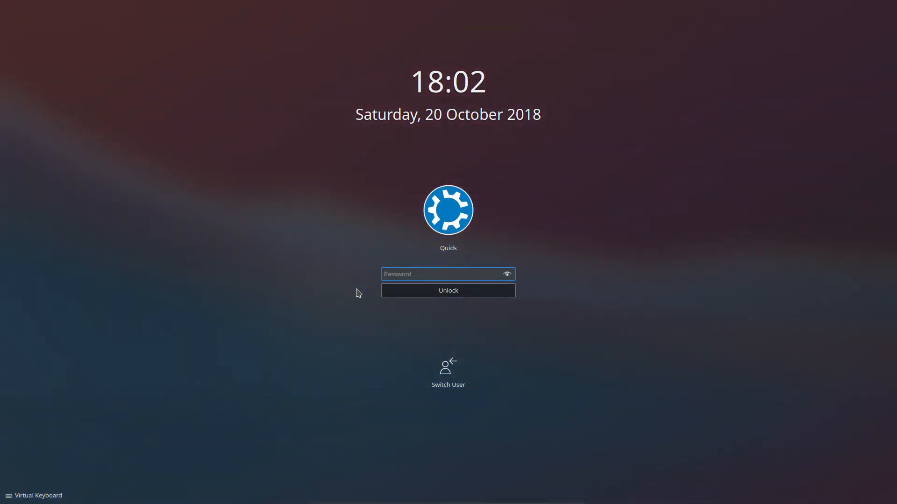
click(33, 495)
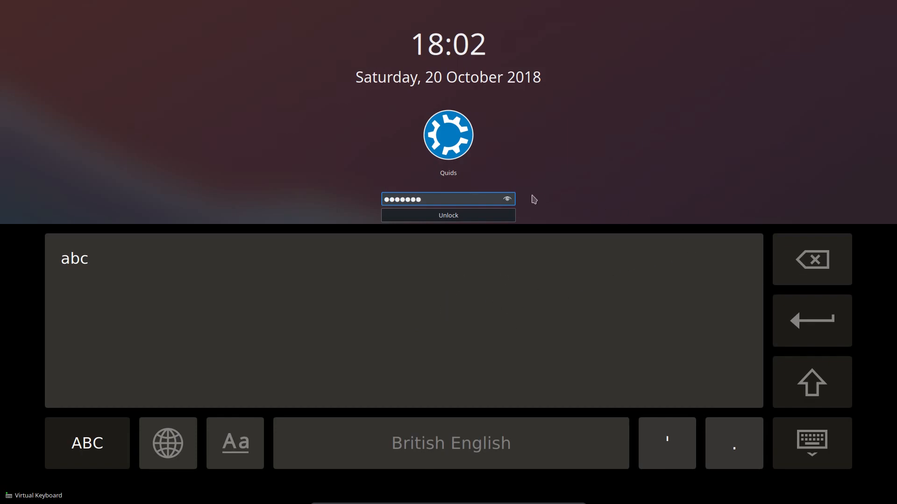
click(505, 199)
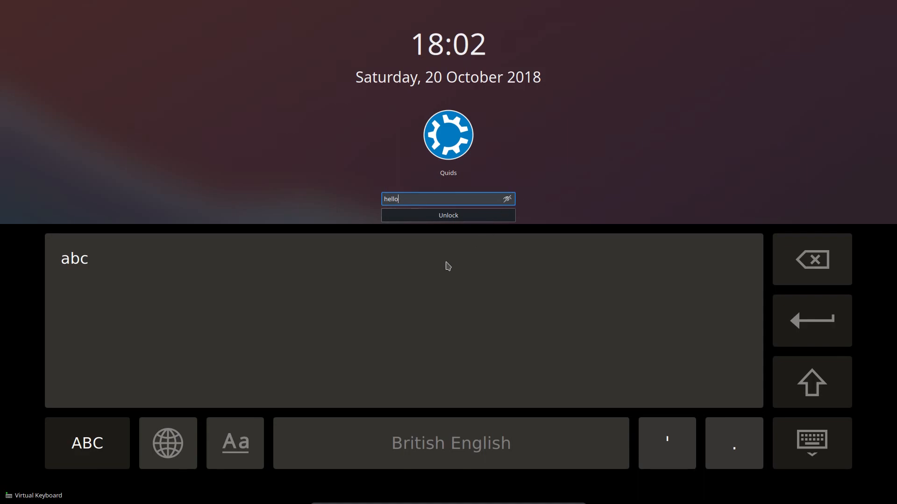
click(448, 215)
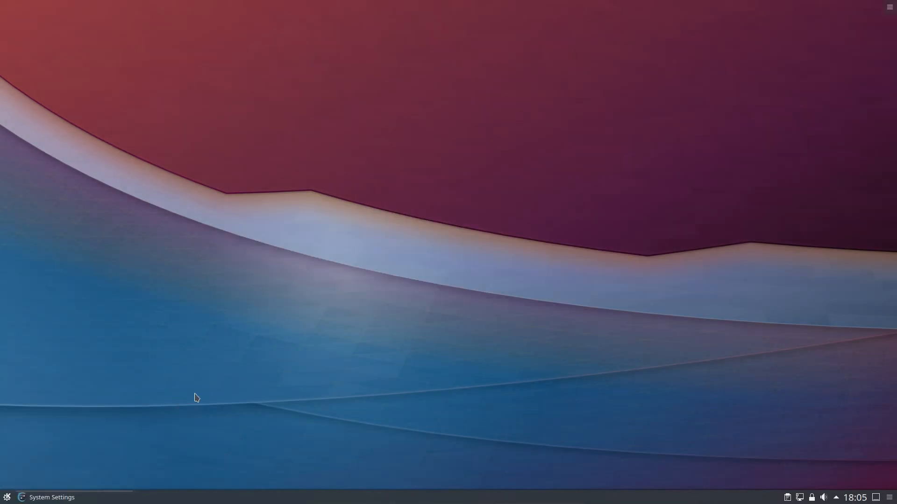
Step: Browse the Look And Feel, Icons and GTK Application Style pages, then close System Settings
click(52, 497)
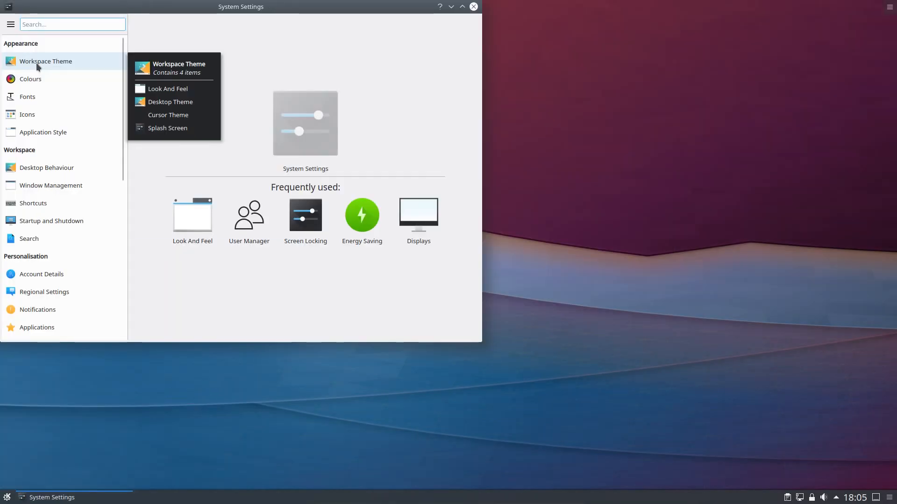
click(168, 89)
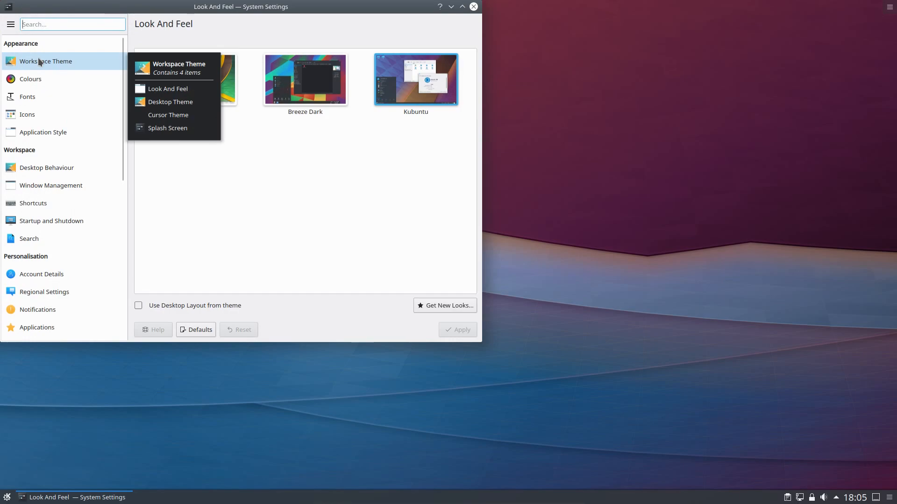
mouse_move(31, 78)
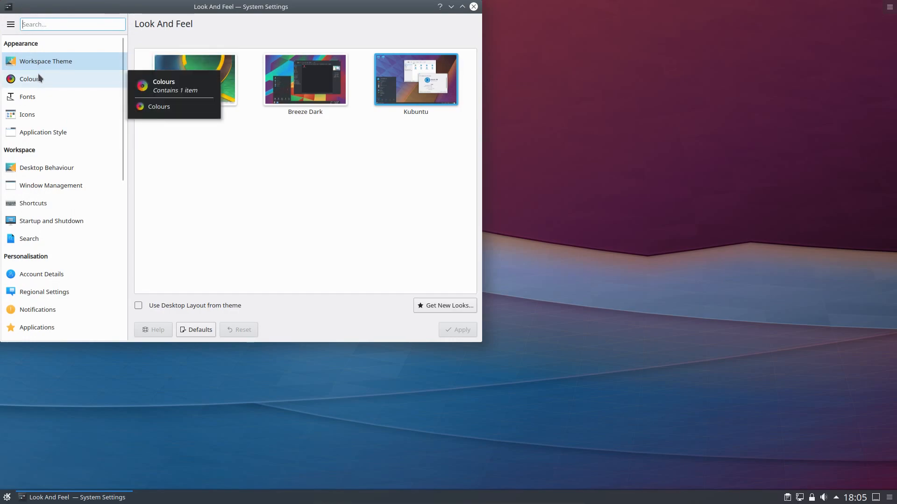
click(27, 114)
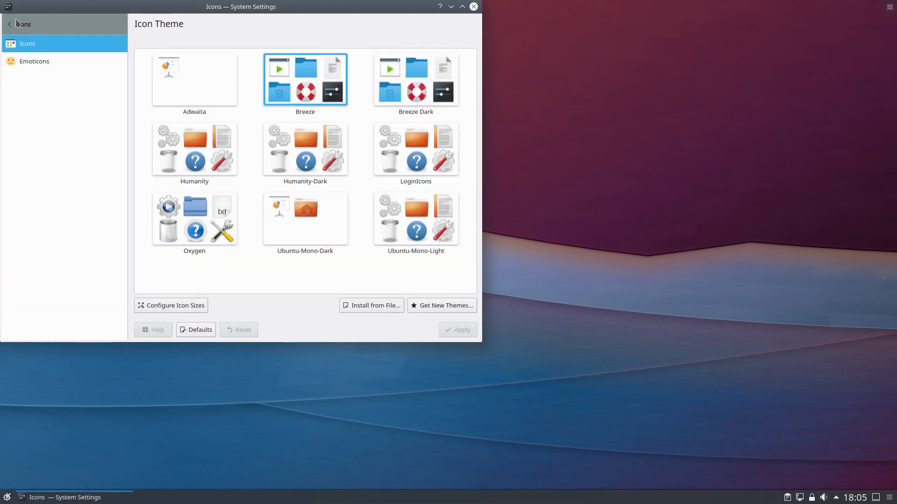
click(10, 24)
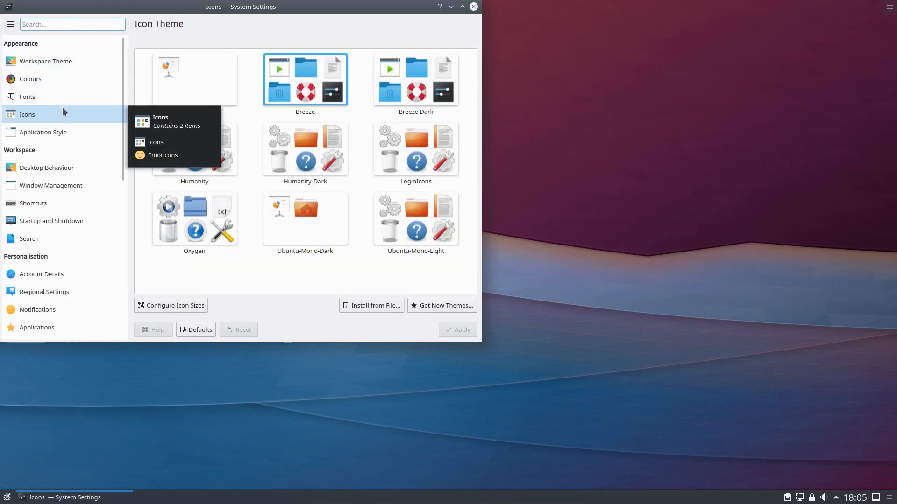
click(43, 132)
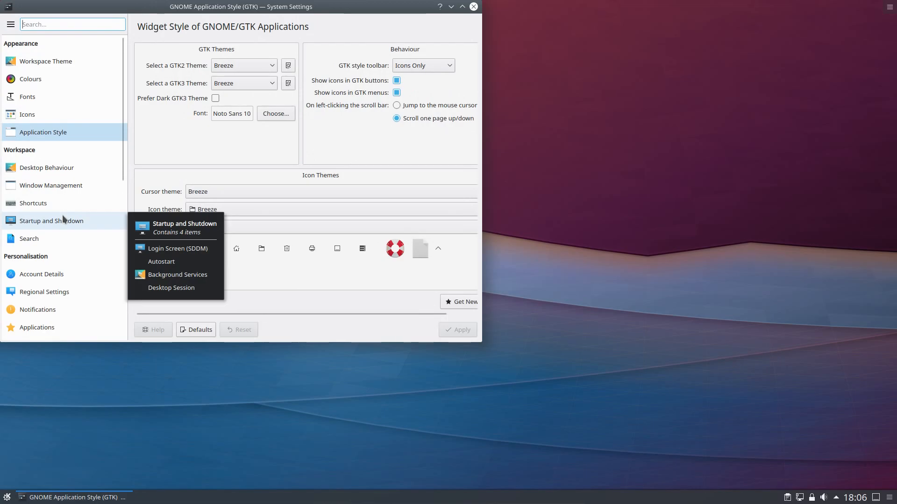
scroll(down, 3)
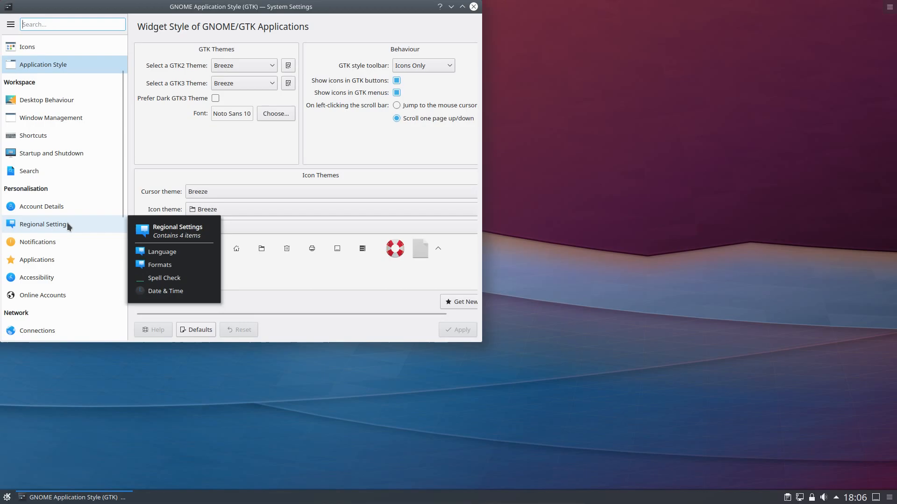
click(472, 6)
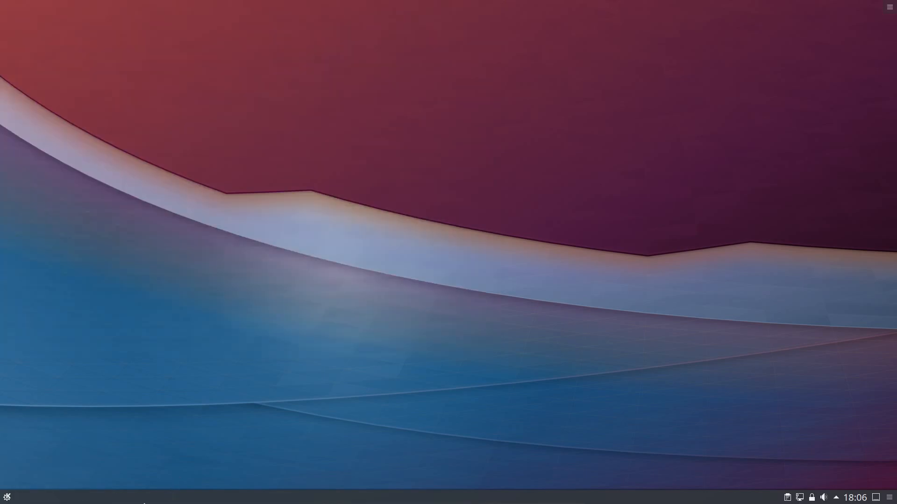
mouse_move(214, 64)
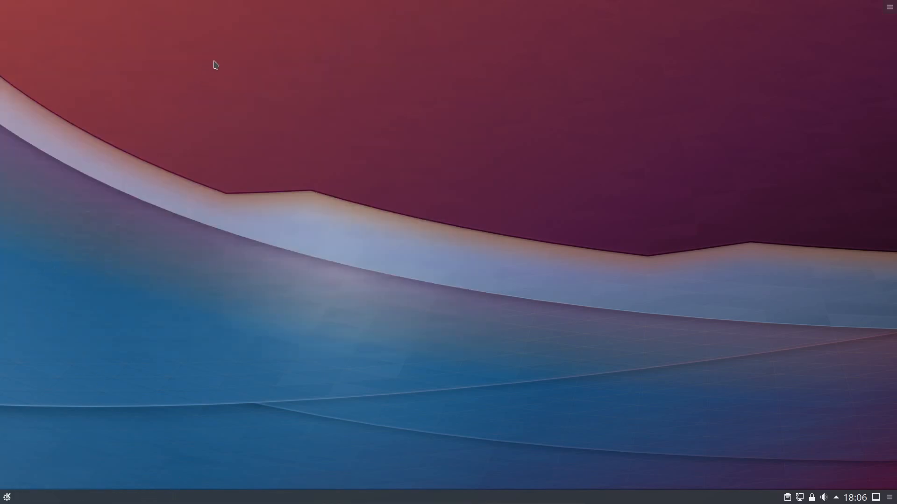
mouse_move(22, 499)
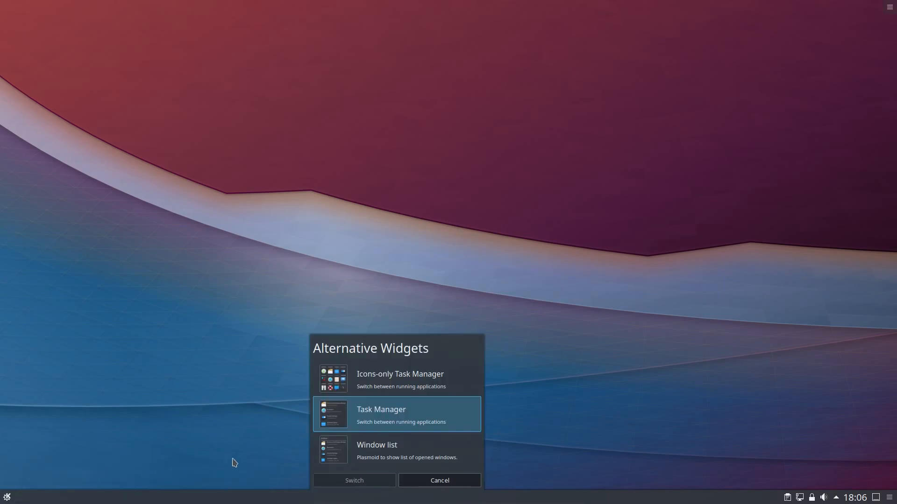
mouse_move(388, 362)
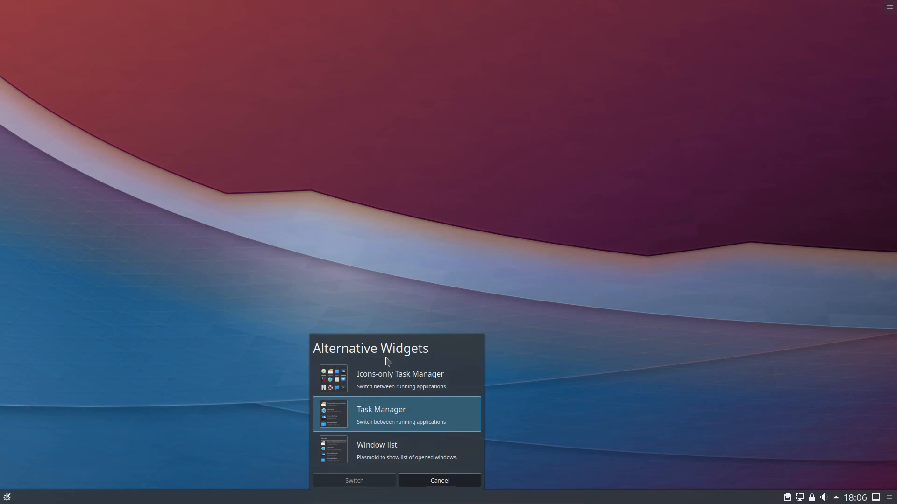
mouse_move(359, 375)
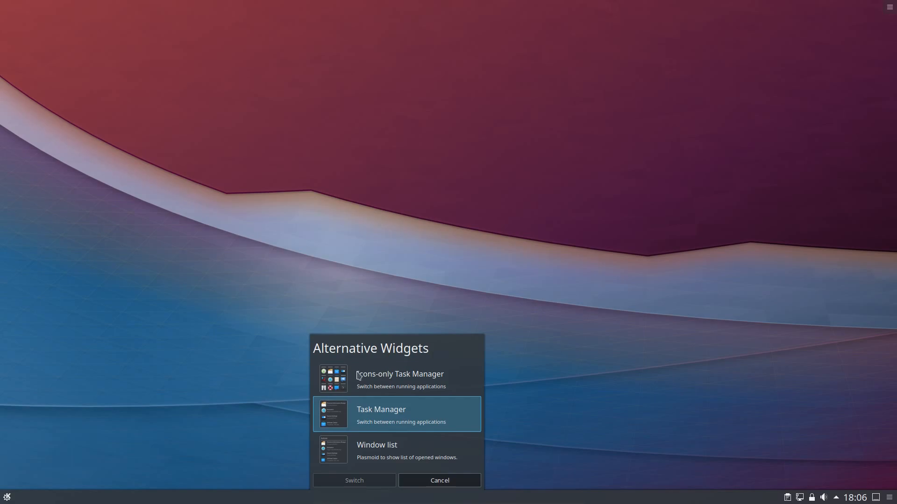
mouse_move(365, 463)
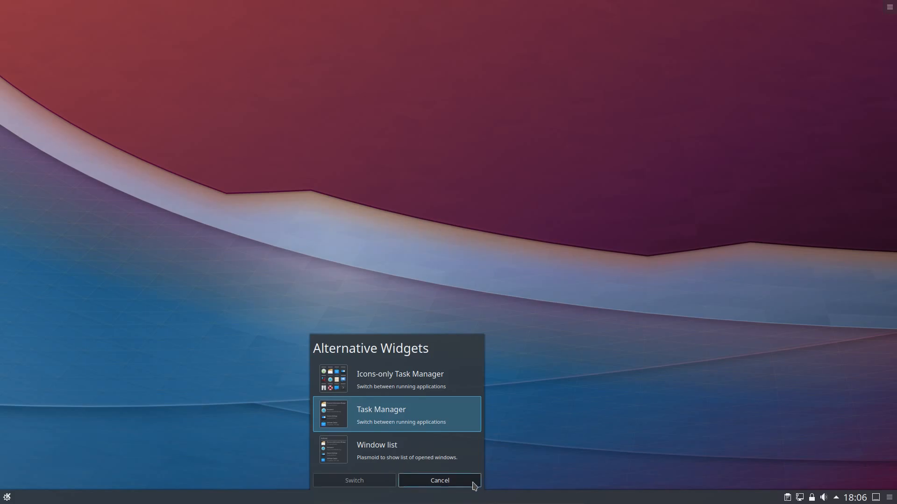
Step: Dismiss the widget alternatives dialog without switching launchers
click(439, 480)
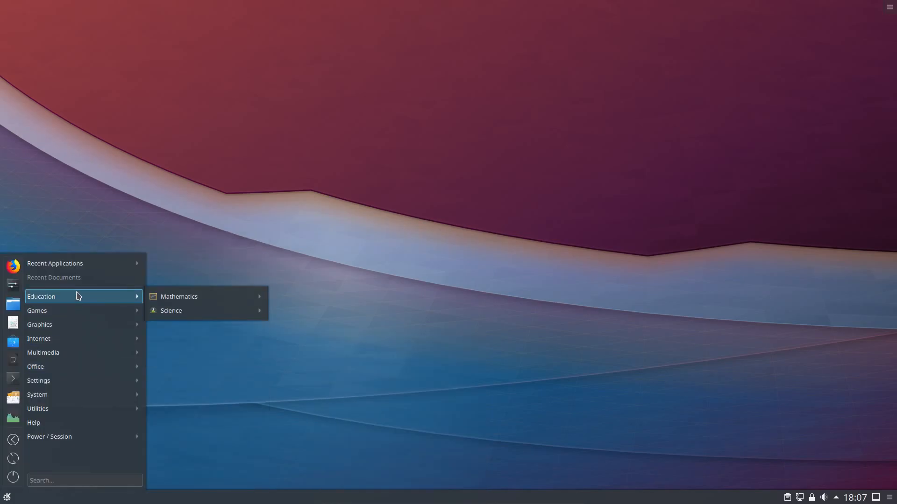
mouse_move(74, 303)
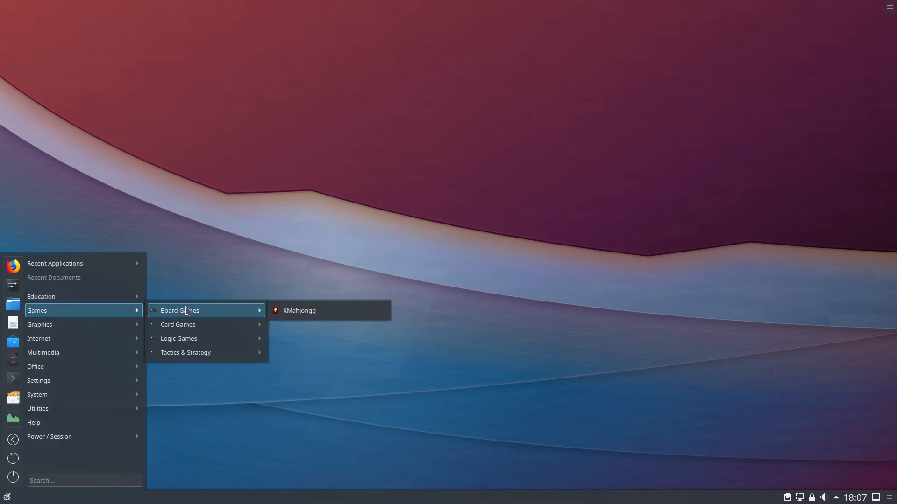
mouse_move(188, 352)
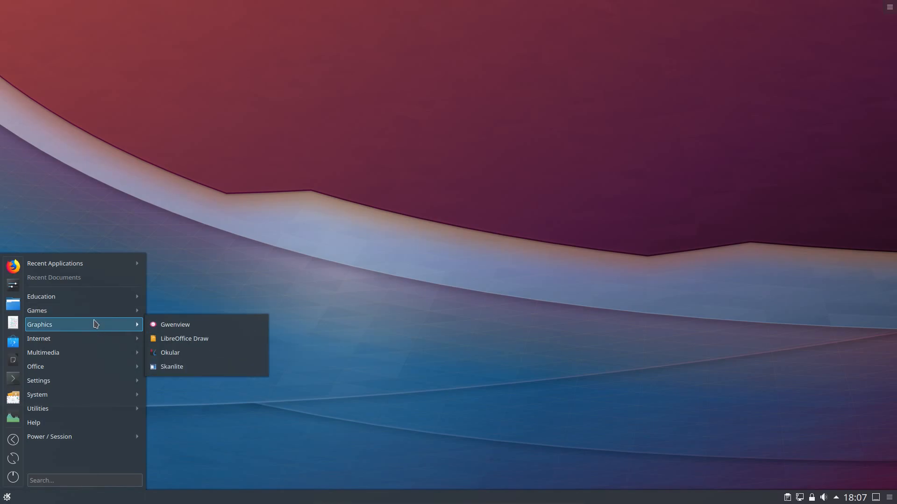
mouse_move(96, 326)
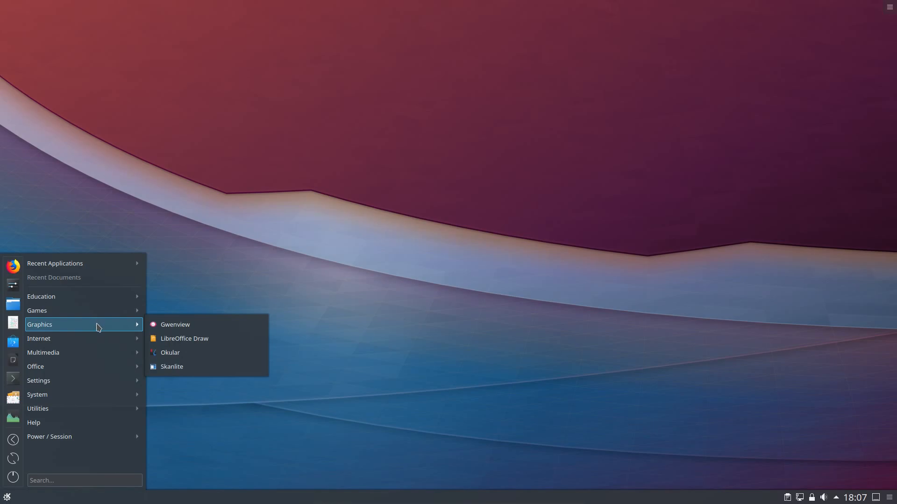
mouse_move(174, 324)
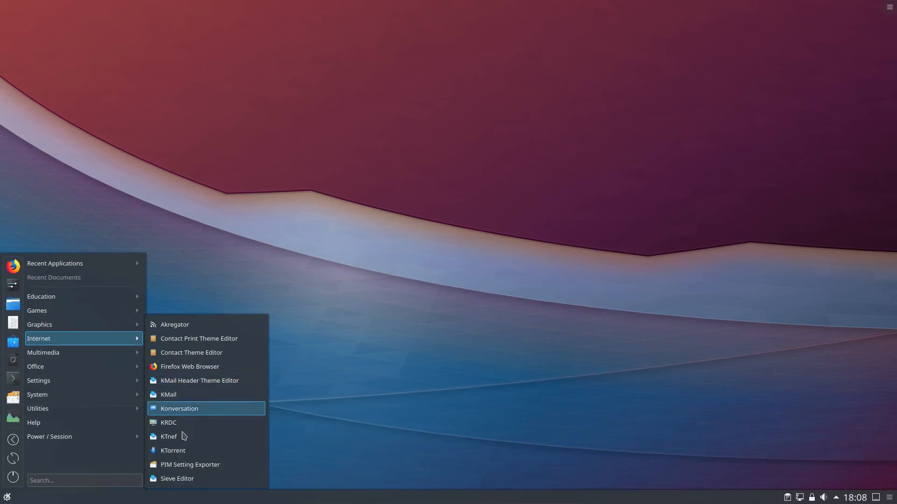
mouse_move(183, 451)
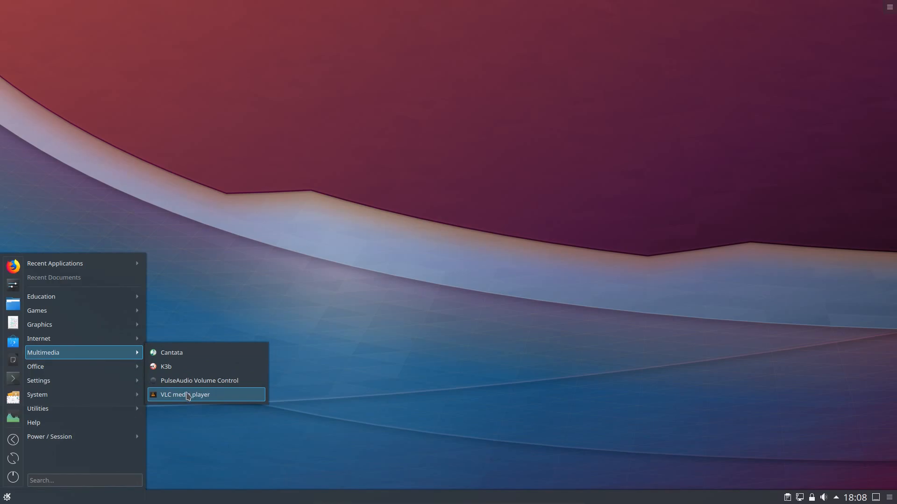
mouse_move(107, 371)
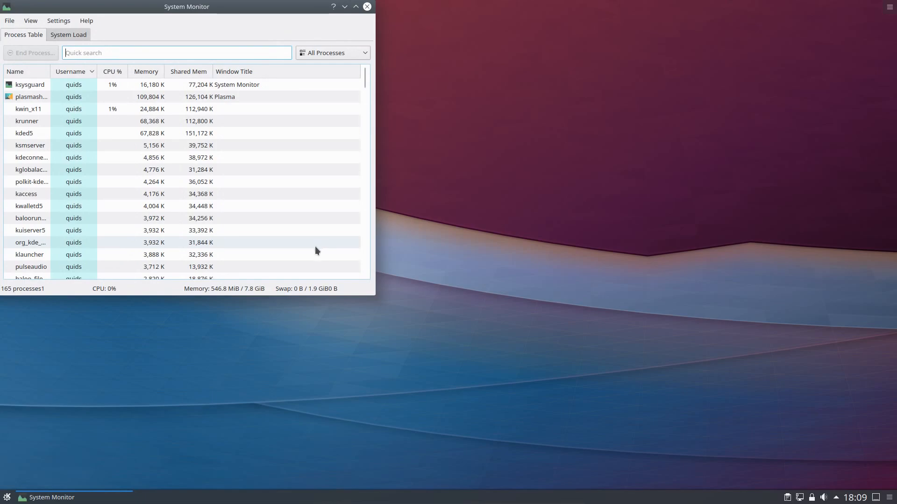
mouse_move(196, 288)
text(dis)
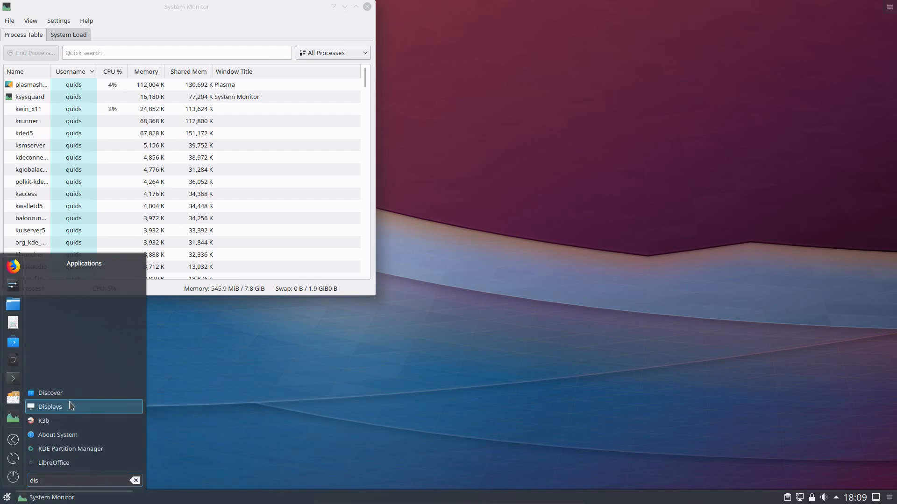
Step: Launch Discover from the 'dis' launcher search results
click(50, 393)
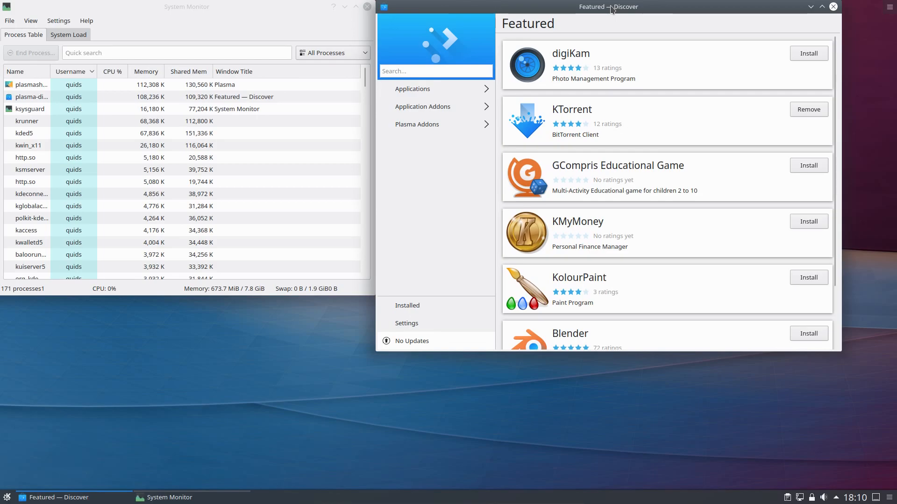
Step: Maximize Discover, view Inkscape, then search 'inkscape' and open the snap and inkscape-dark-theme listings
click(821, 6)
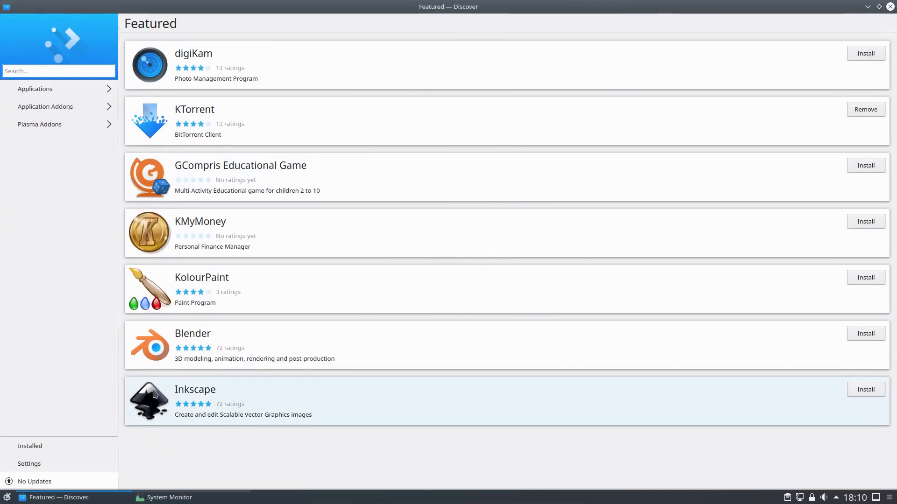
click(194, 390)
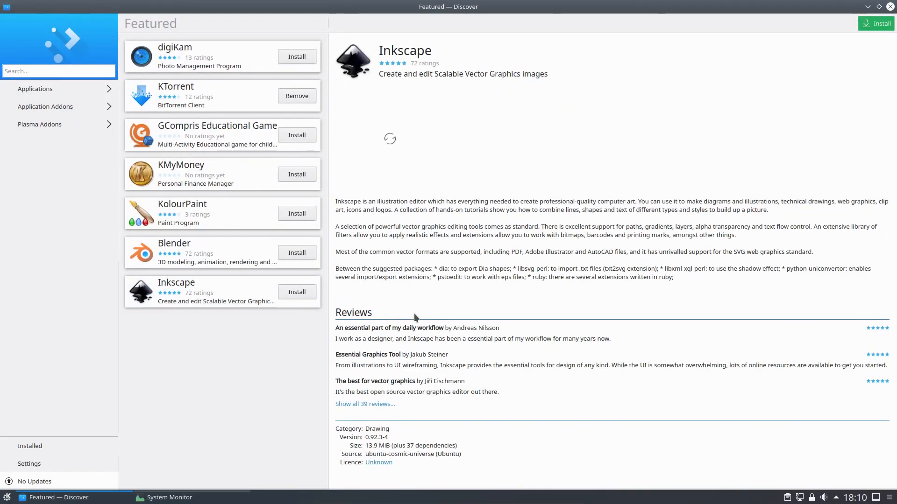
mouse_move(391, 428)
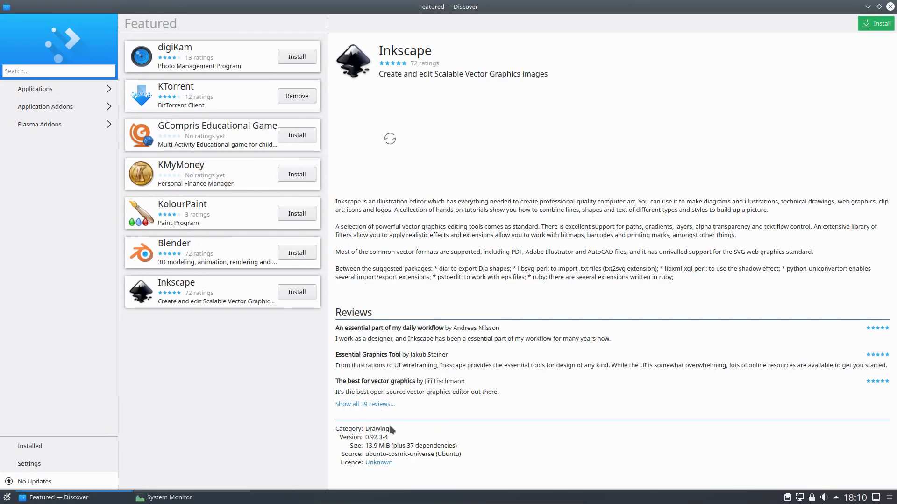
click(59, 71)
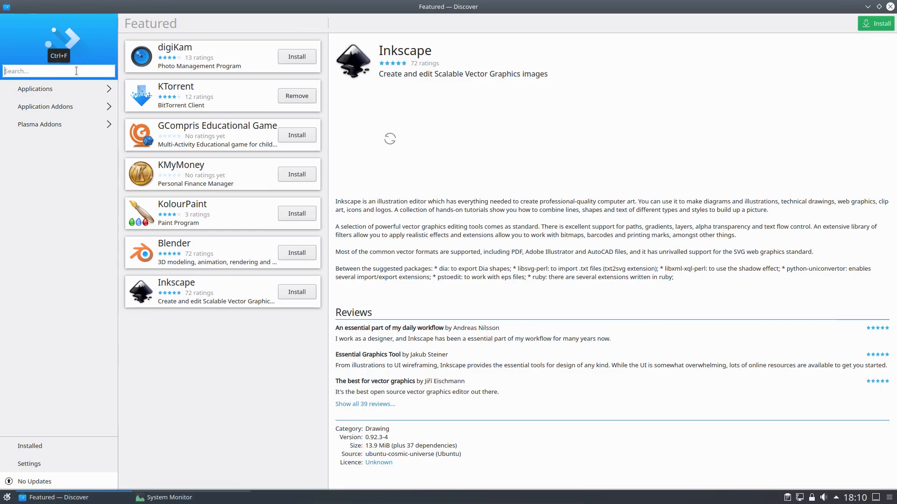
text(inkscap)
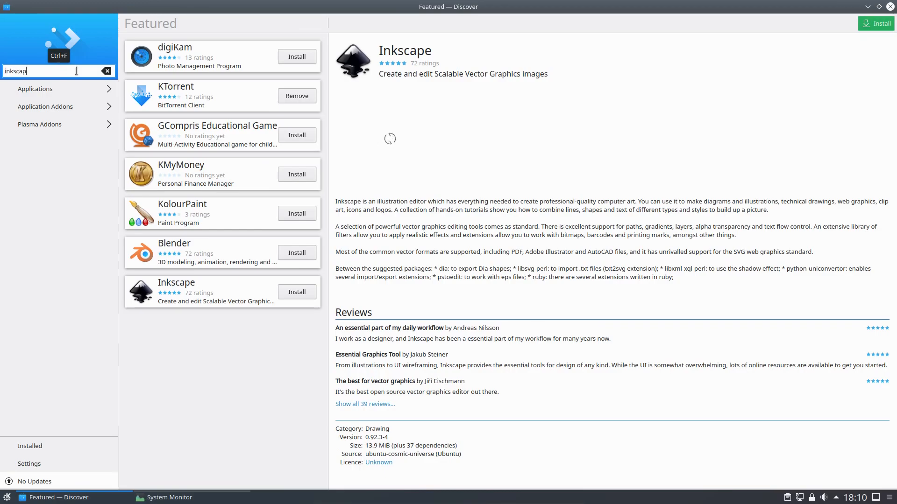
key(Return)
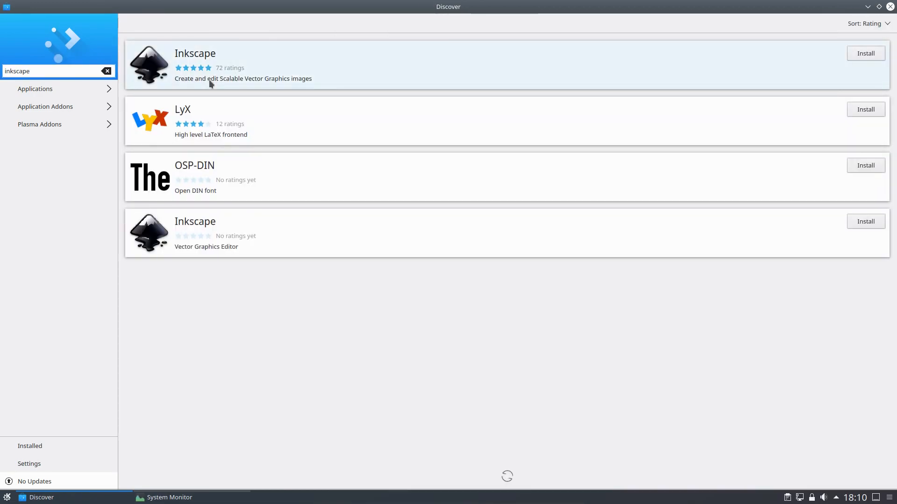
click(194, 64)
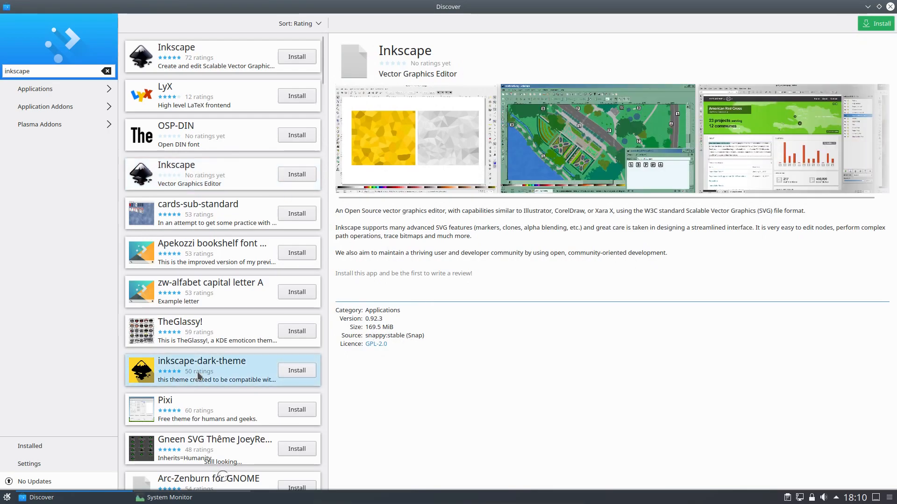
click(201, 370)
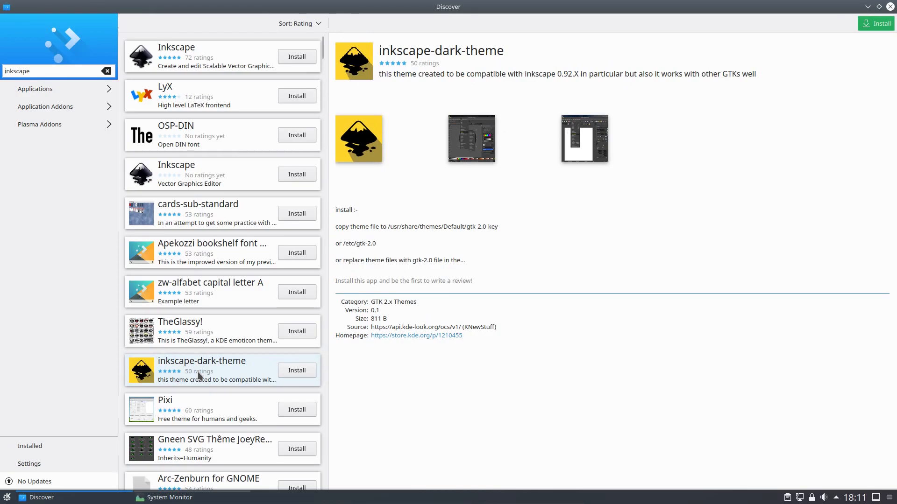
mouse_move(536, 258)
text(kubuntu-restricted-extras)
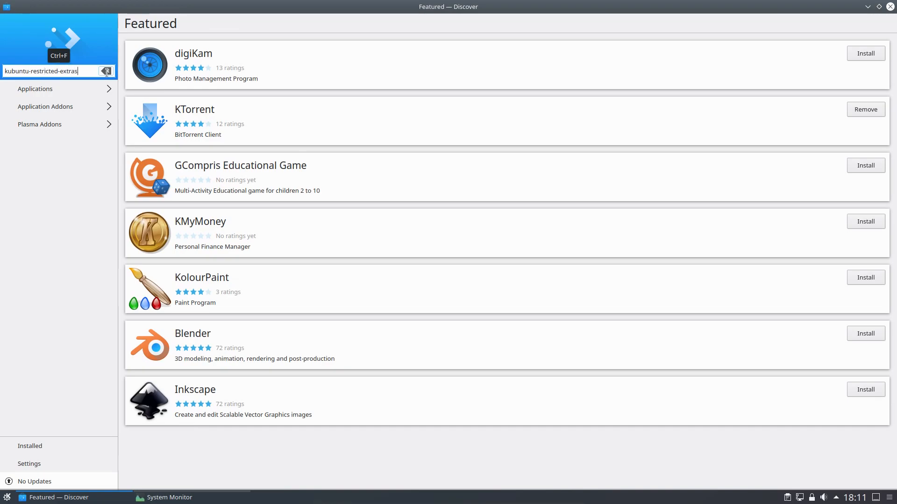
Step: Search Discover for kubuntu-restricted-extras, then close the window
key(Return)
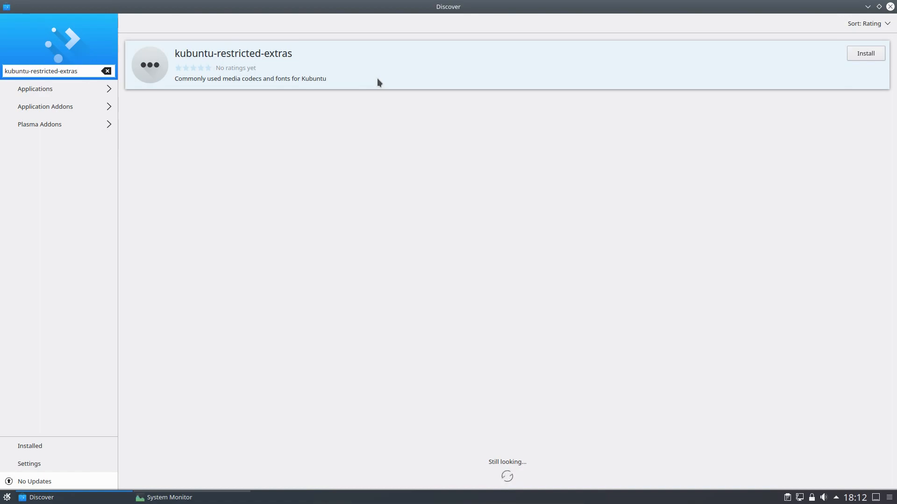
click(169, 497)
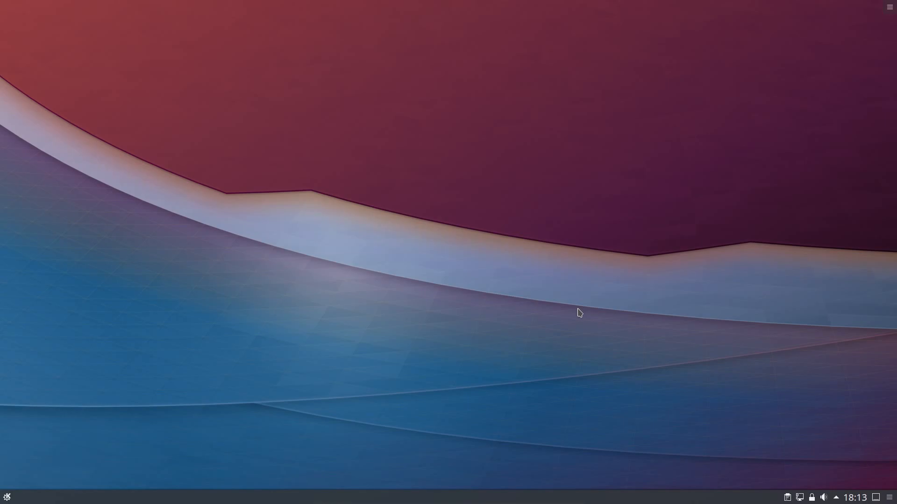
mouse_move(414, 214)
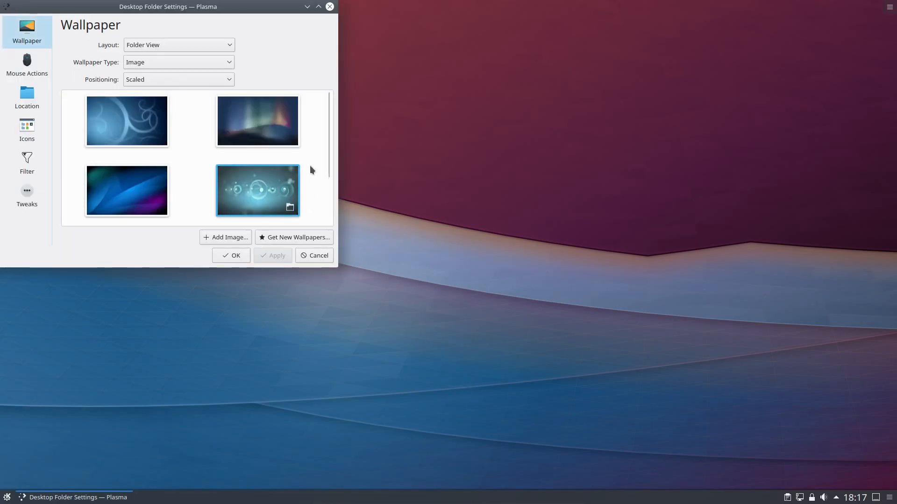
Step: Switch the desktop layout from Folder View to Desktop
scroll(down, 3)
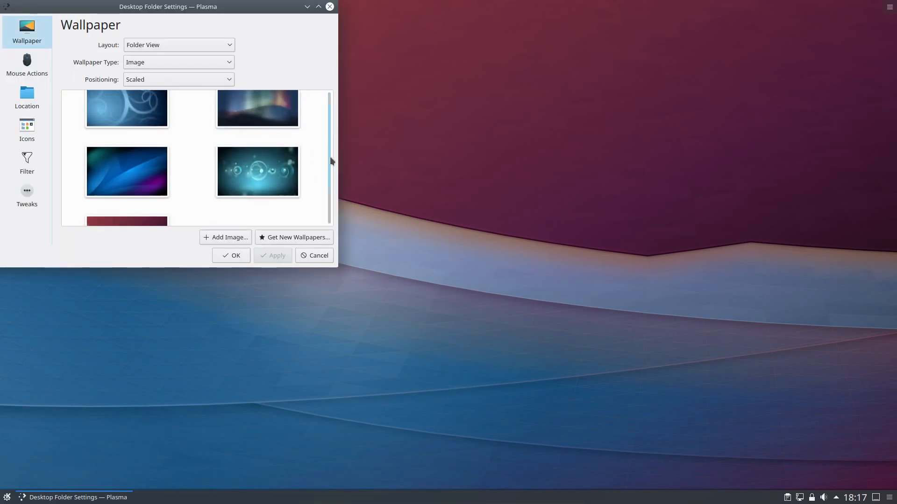
scroll(down, 3)
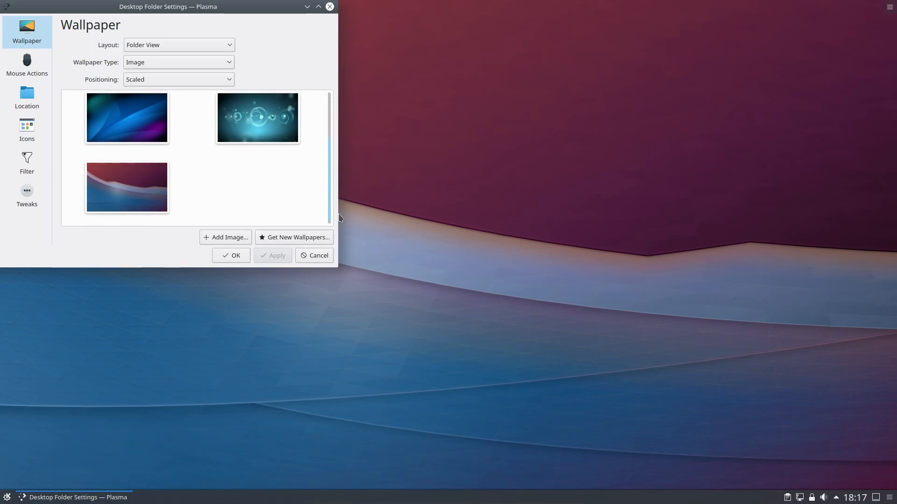
scroll(up, 3)
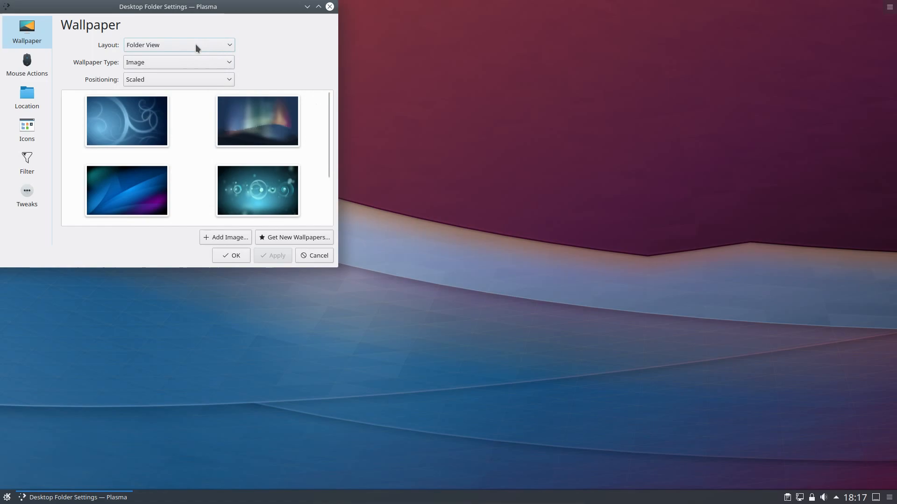
click(178, 45)
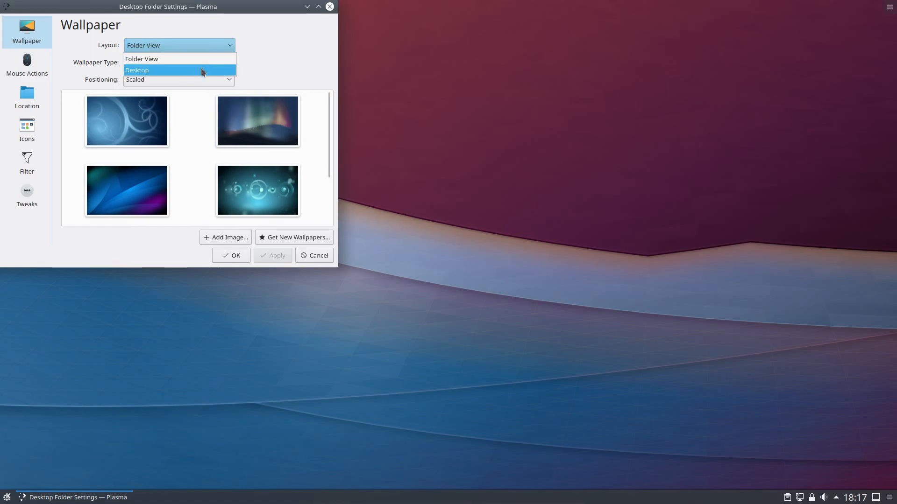
click(137, 70)
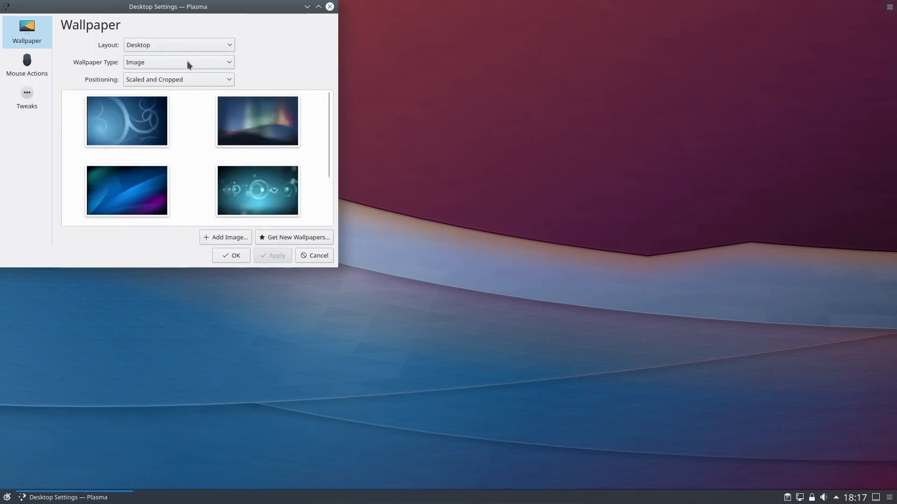
mouse_move(26, 97)
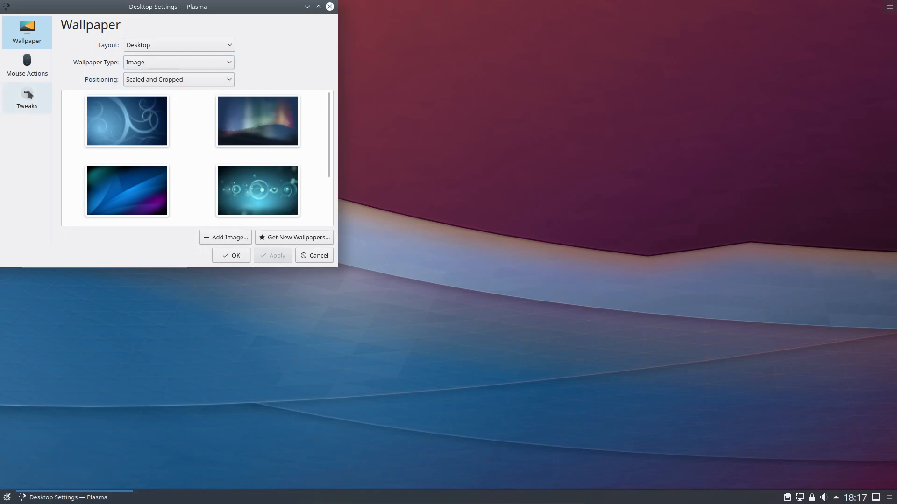
Step: Untick 'Show the desktop toolbox' in Tweaks, then review the Mouse Actions and Wallpaper pages
click(26, 97)
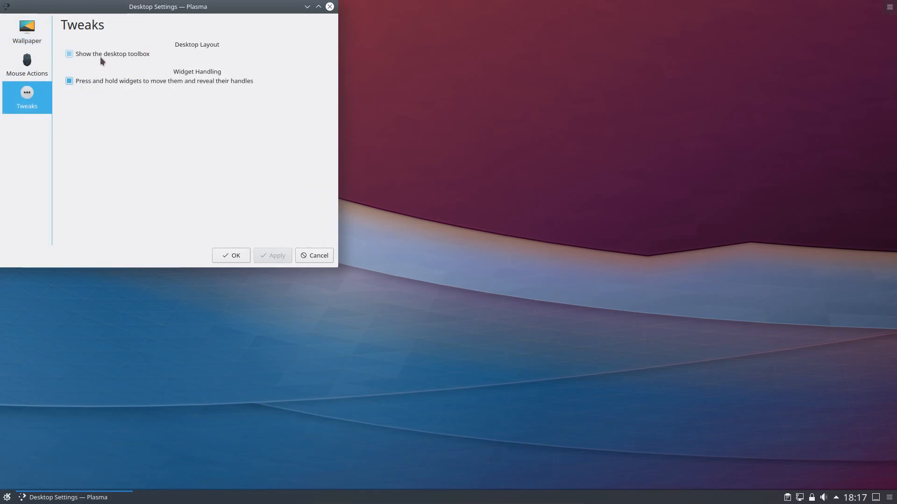
click(68, 53)
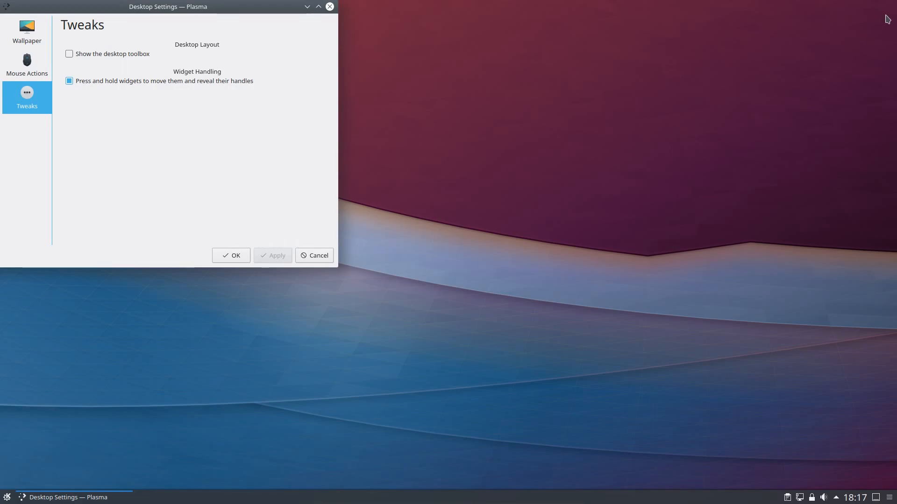
mouse_move(193, 161)
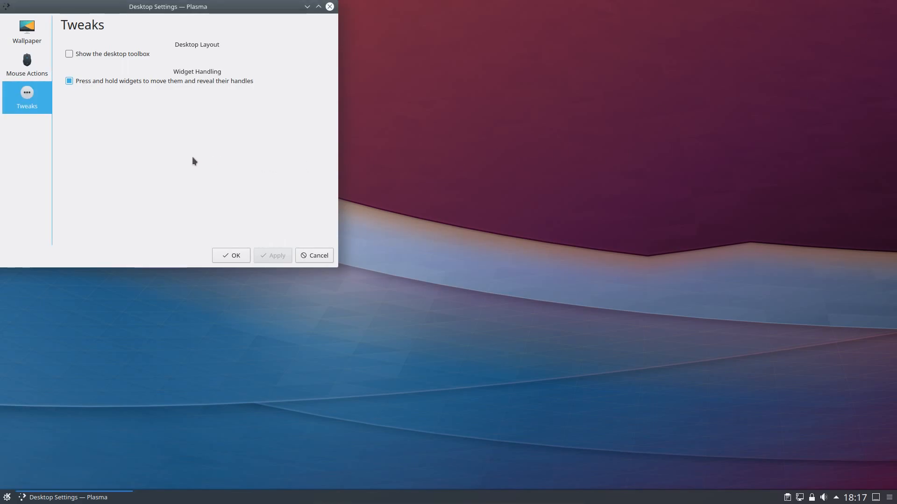
click(26, 65)
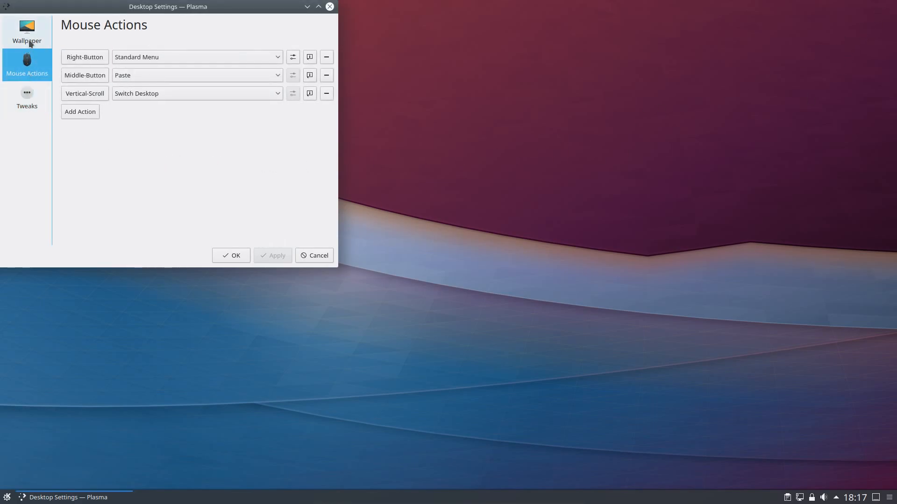
click(26, 30)
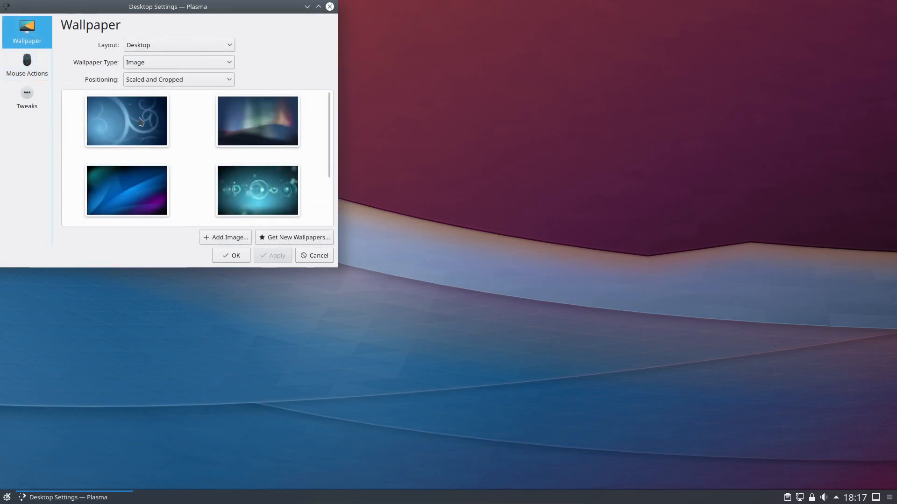